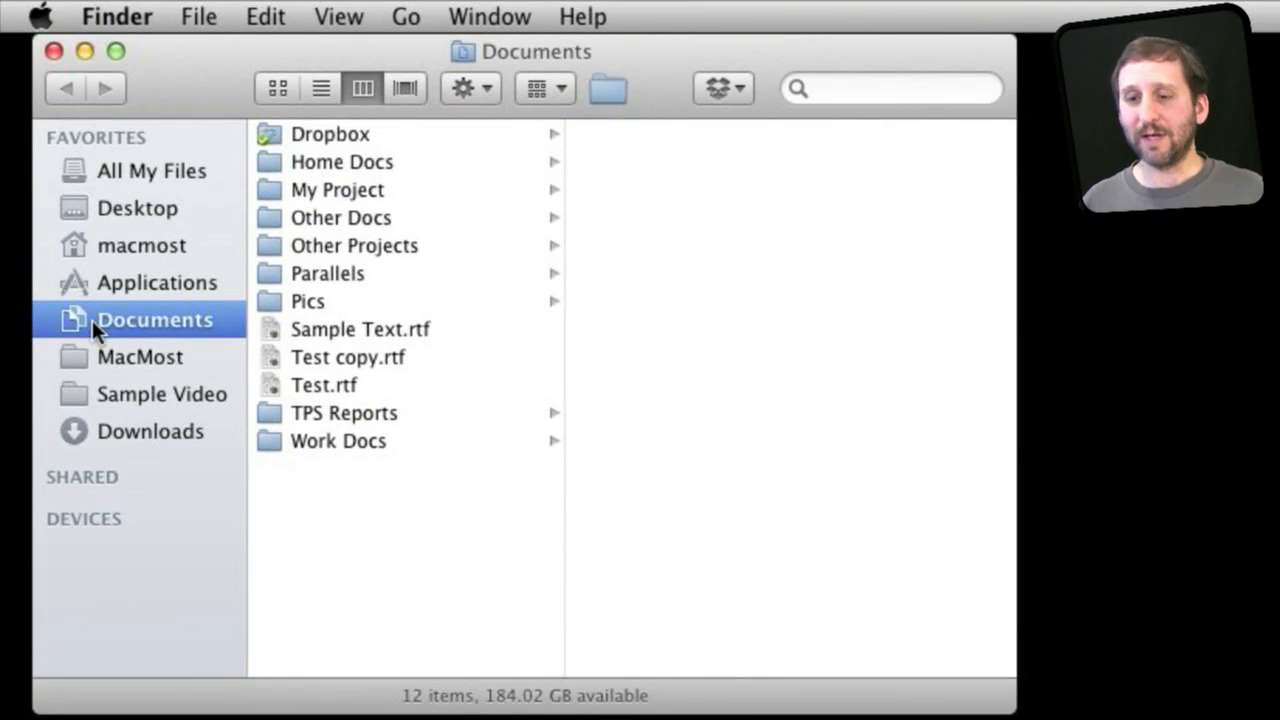
mouse_move(116, 592)
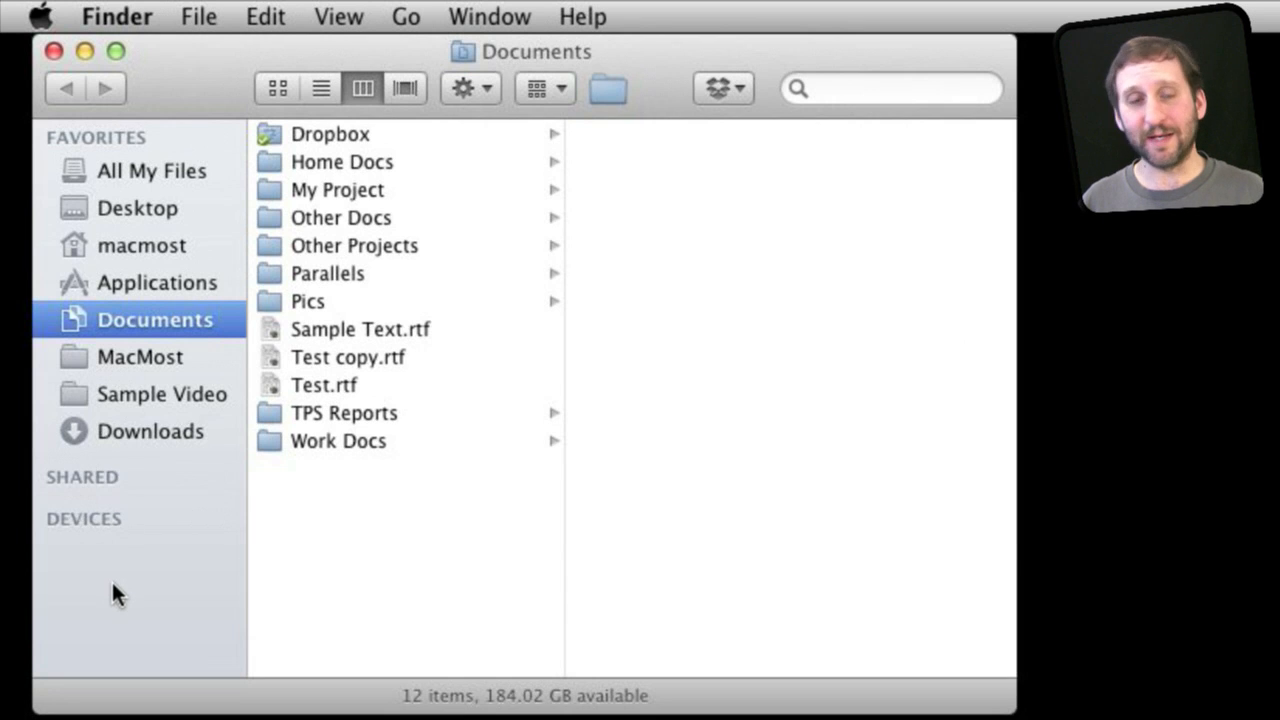
mouse_move(216, 338)
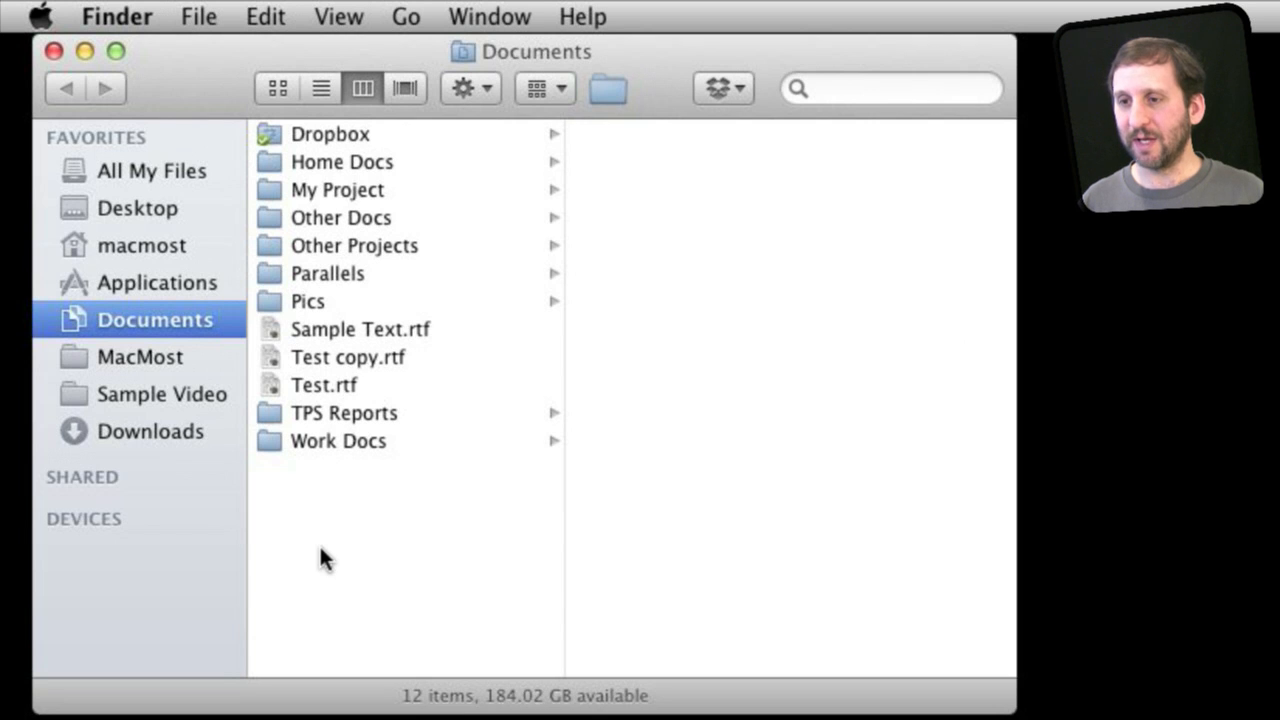
mouse_move(424, 340)
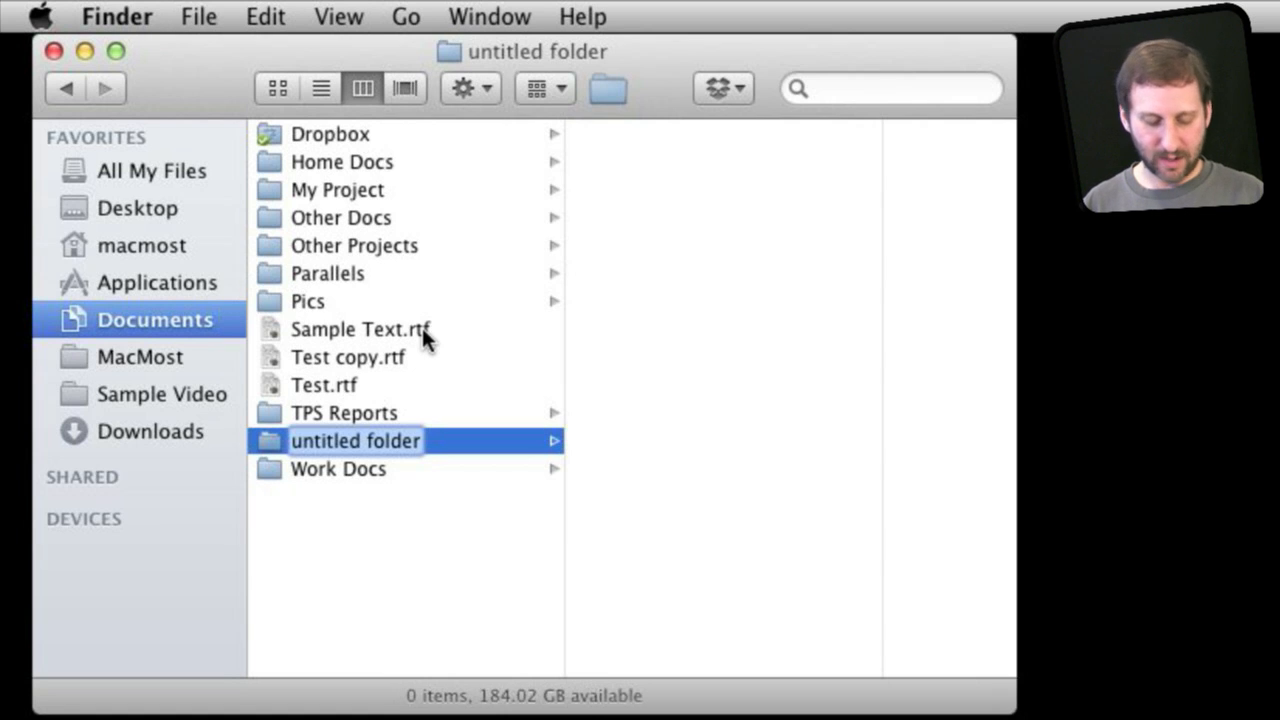
Step: Name the new folder in Documents 'Sidebar Folders'
text(Side)
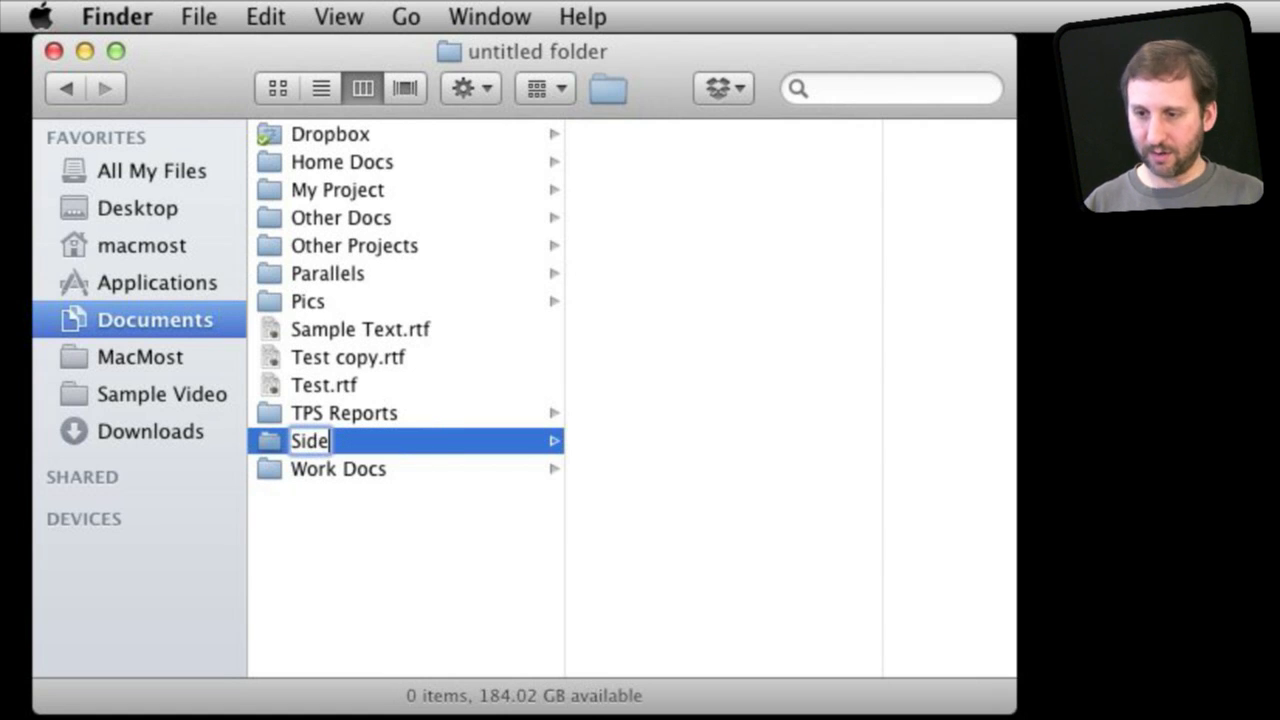
text(bar Folders)
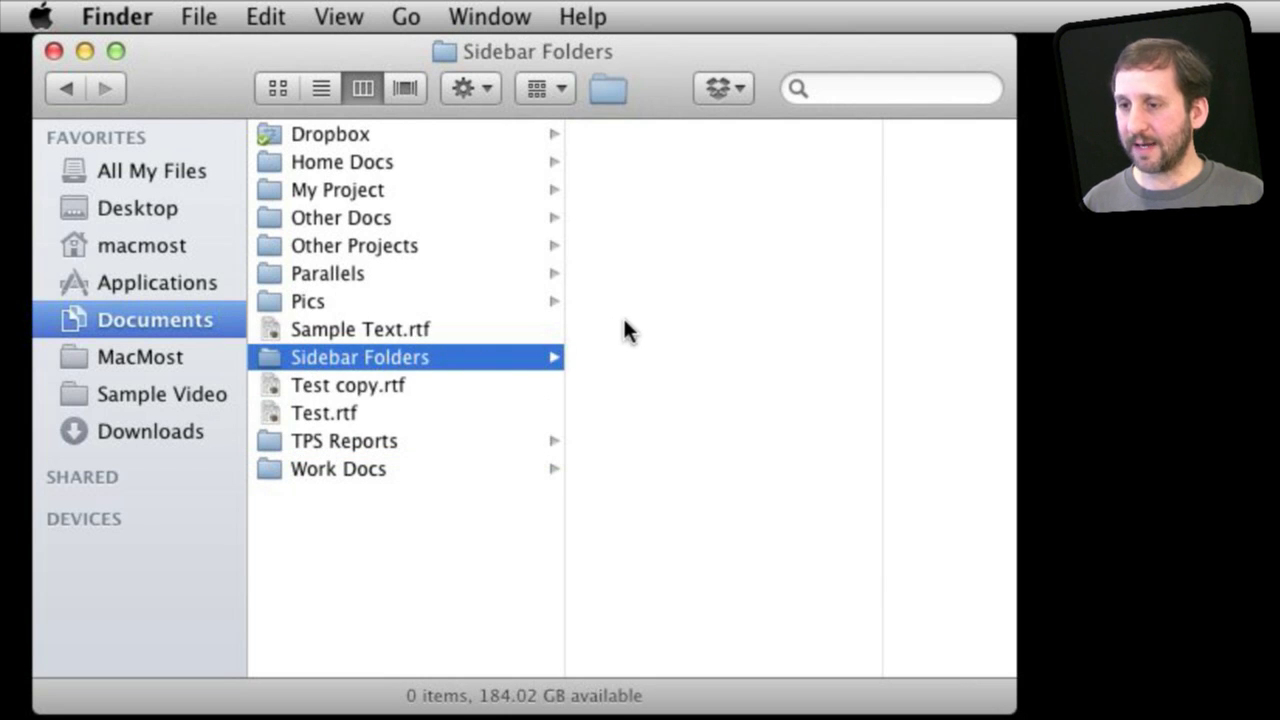
Step: Start a new smart folder with a Last opened date condition
click(198, 16)
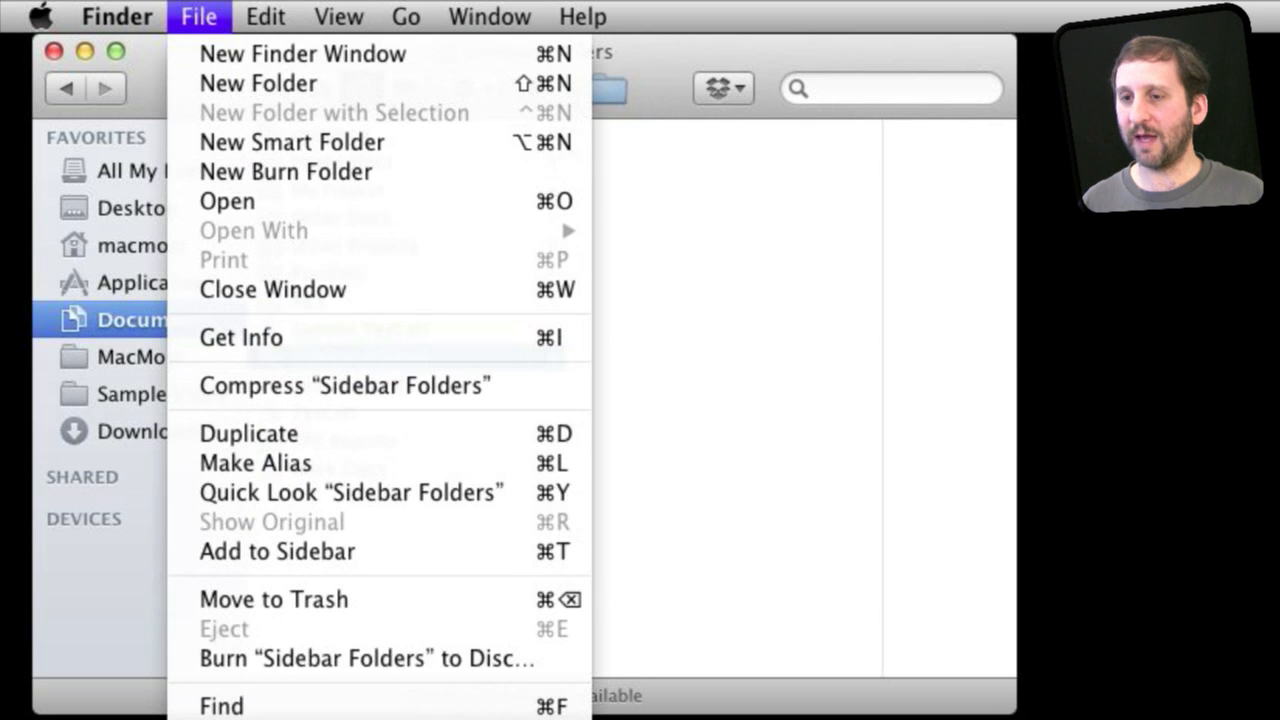
click(292, 140)
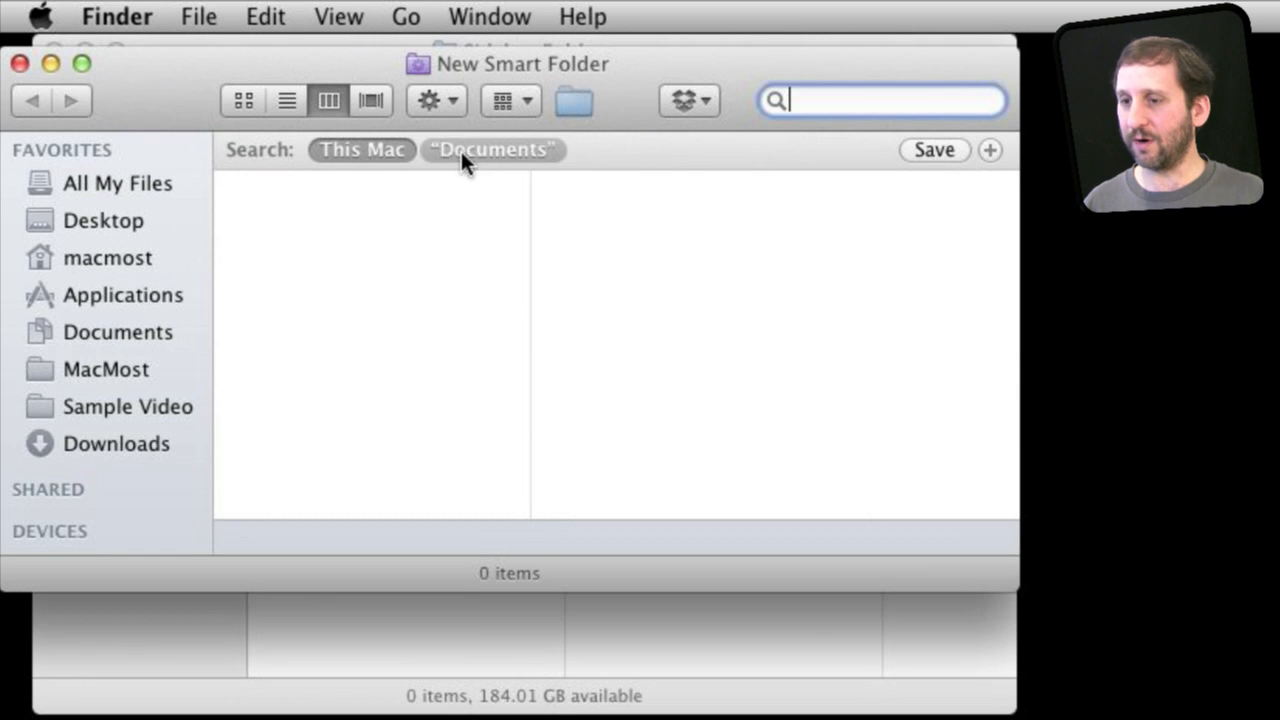
click(990, 148)
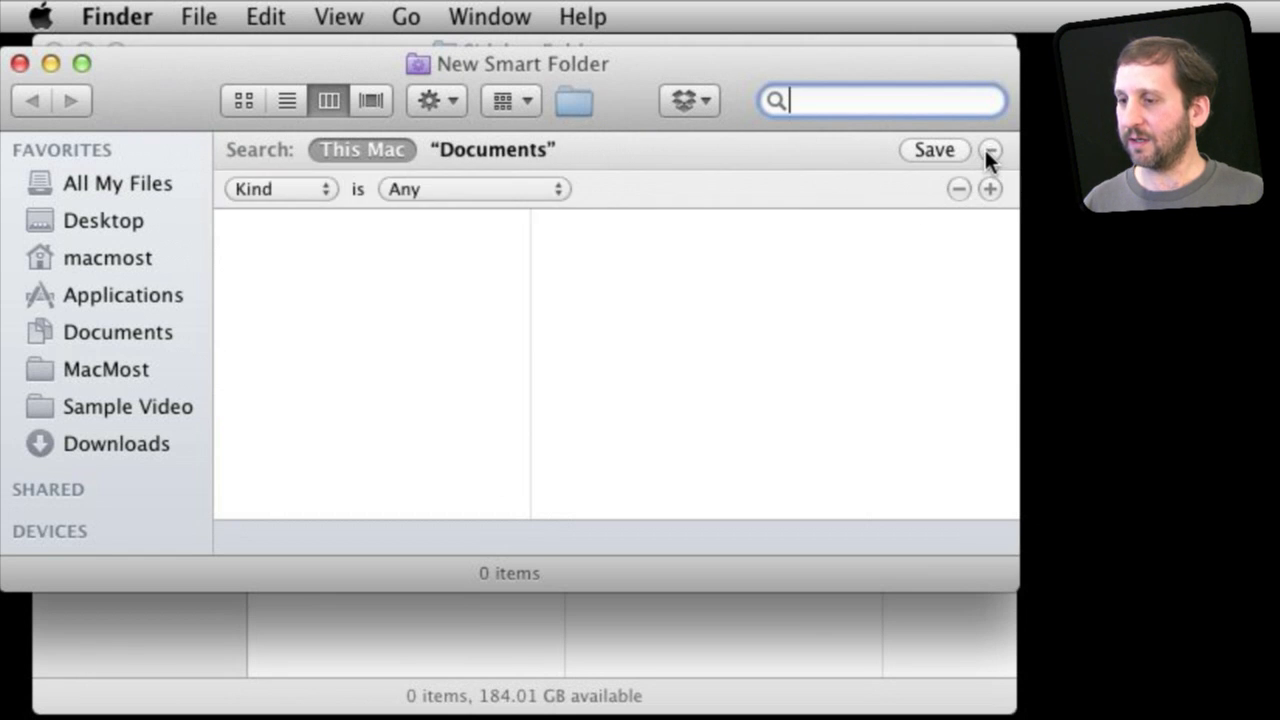
click(280, 188)
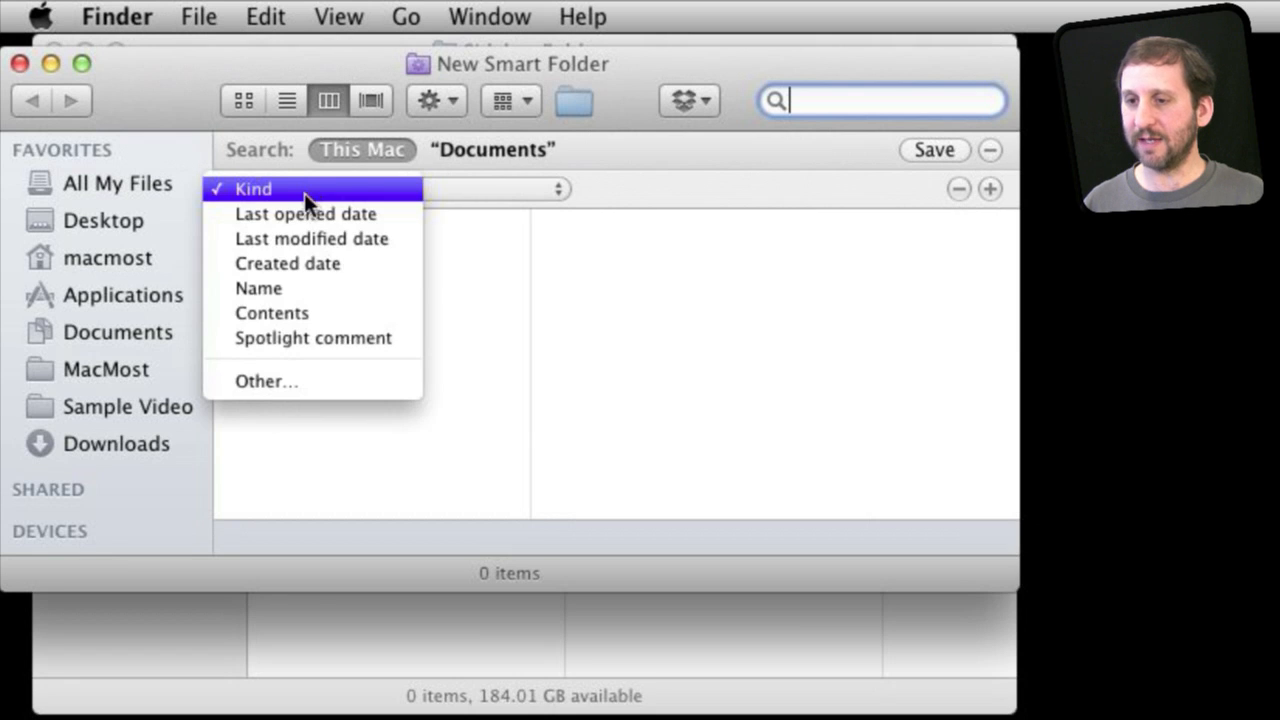
click(304, 212)
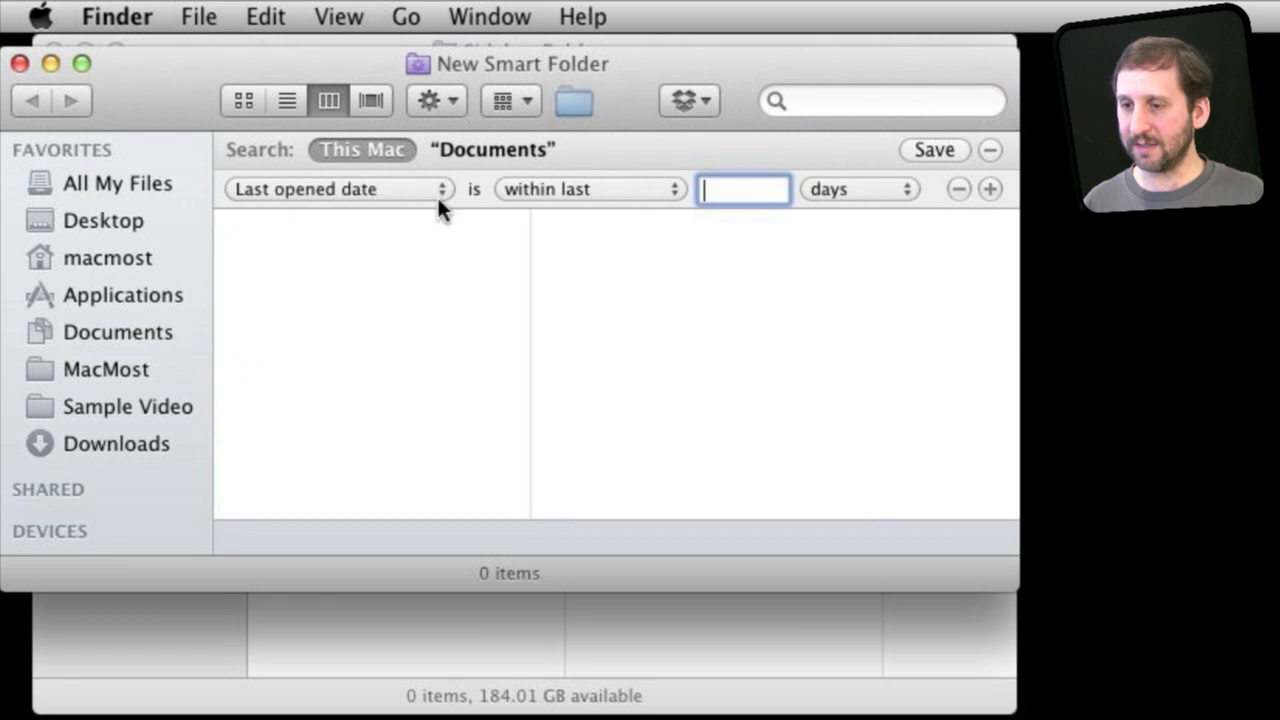
Step: Restrict the condition to files opened today and begin saving the search
click(590, 188)
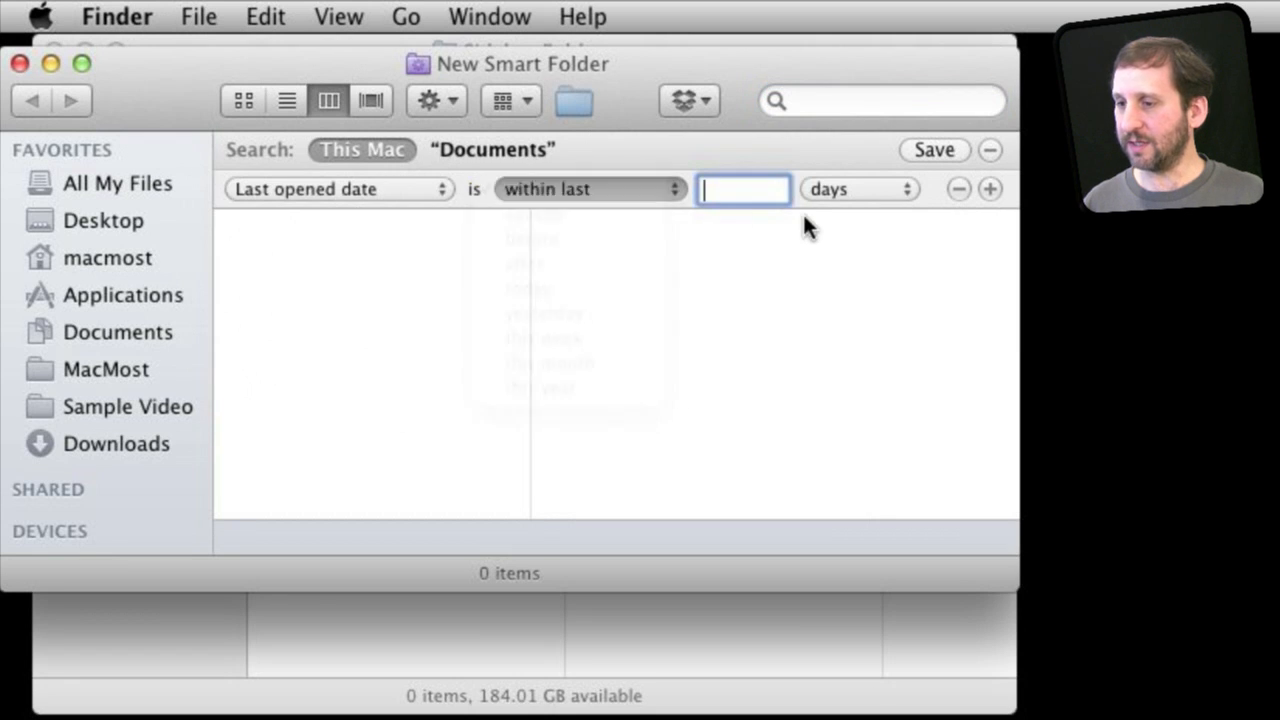
click(588, 188)
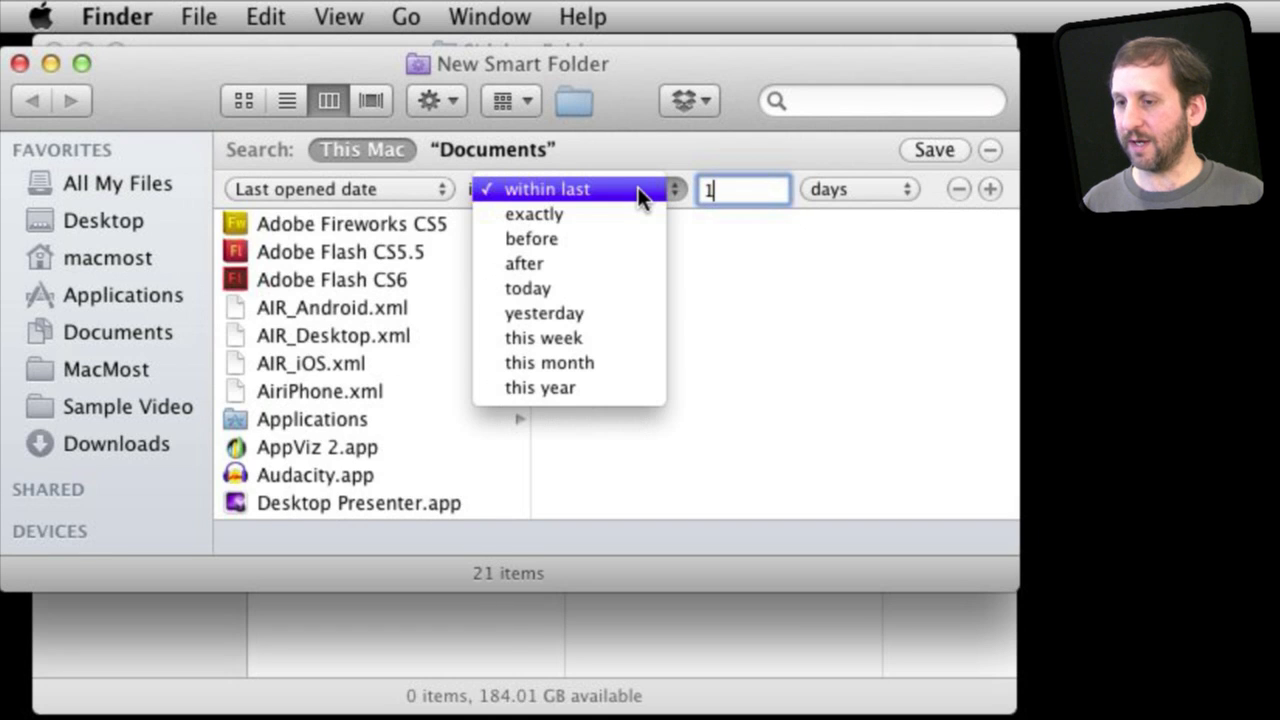
mouse_move(600, 288)
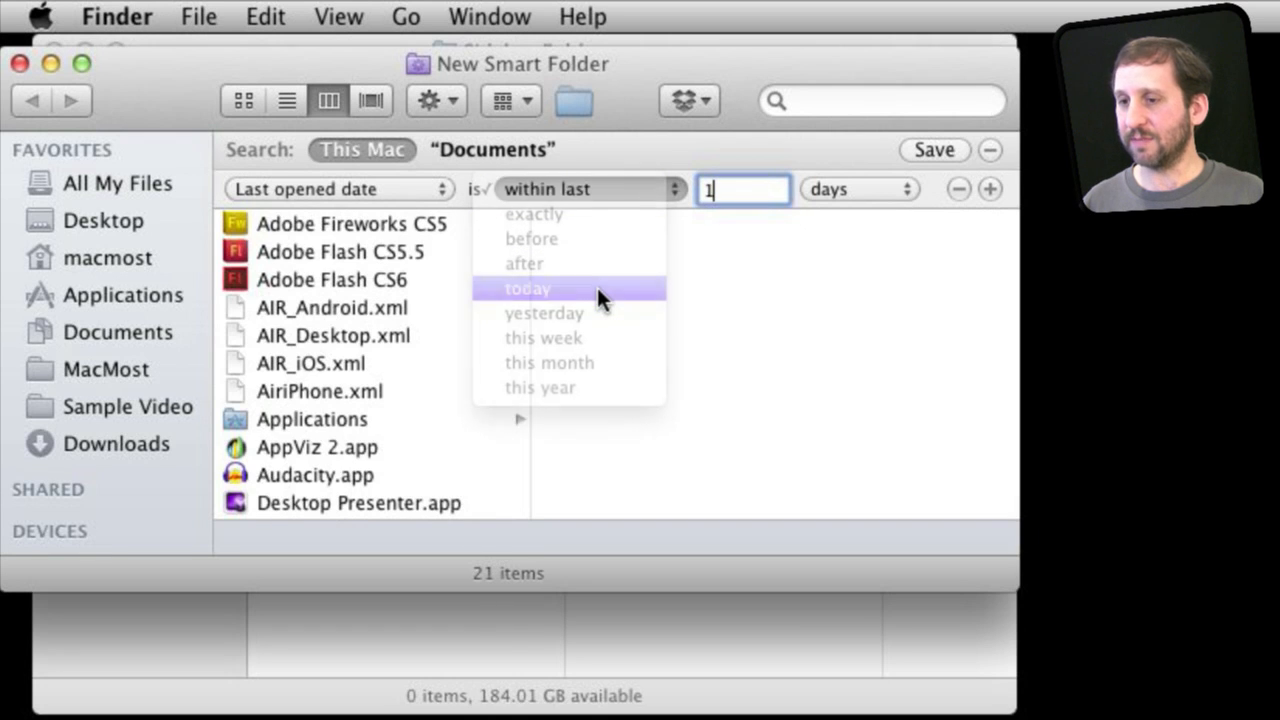
click(528, 288)
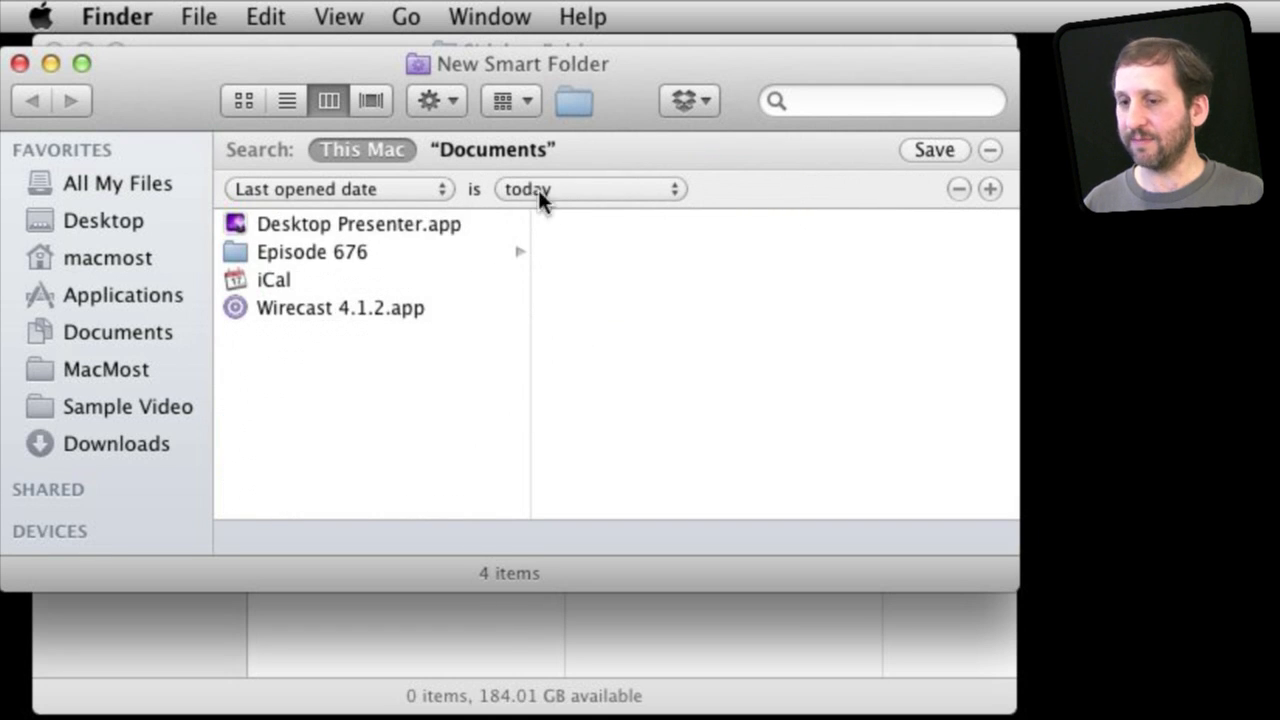
mouse_move(612, 268)
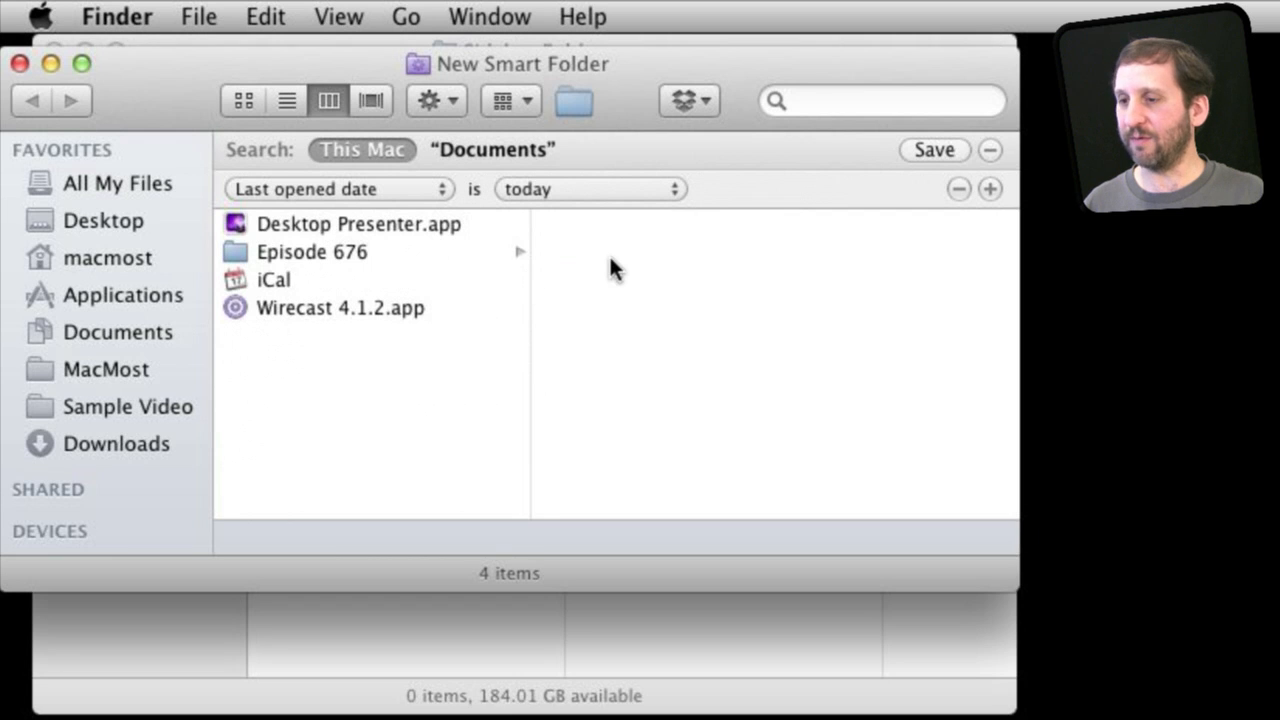
click(932, 148)
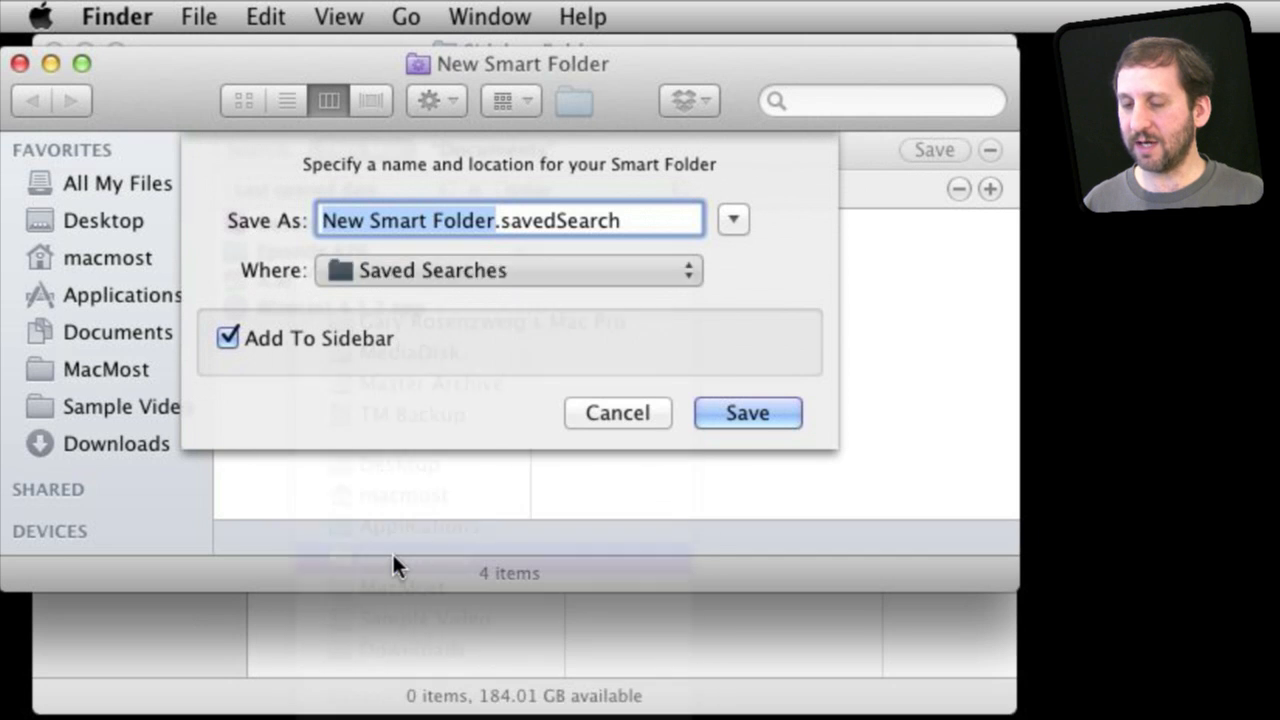
Step: Save the search as 'Today' in Sidebar Folders, added to the sidebar
click(732, 218)
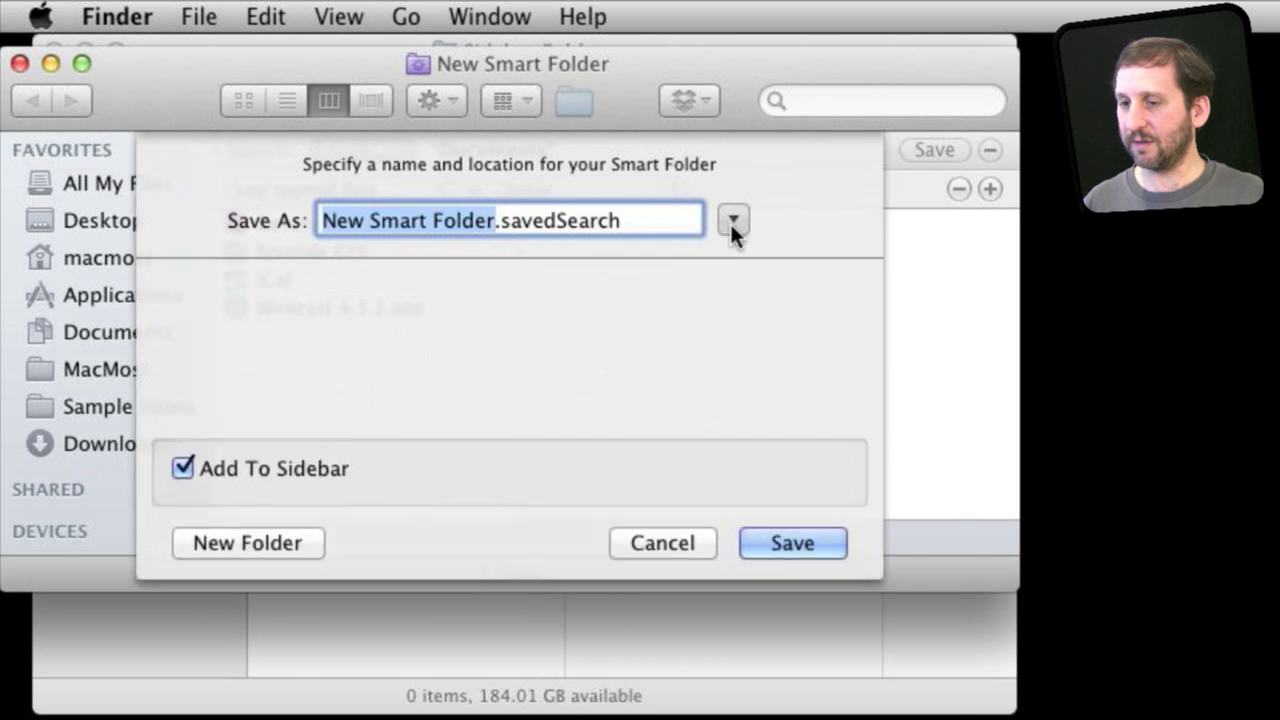
click(732, 218)
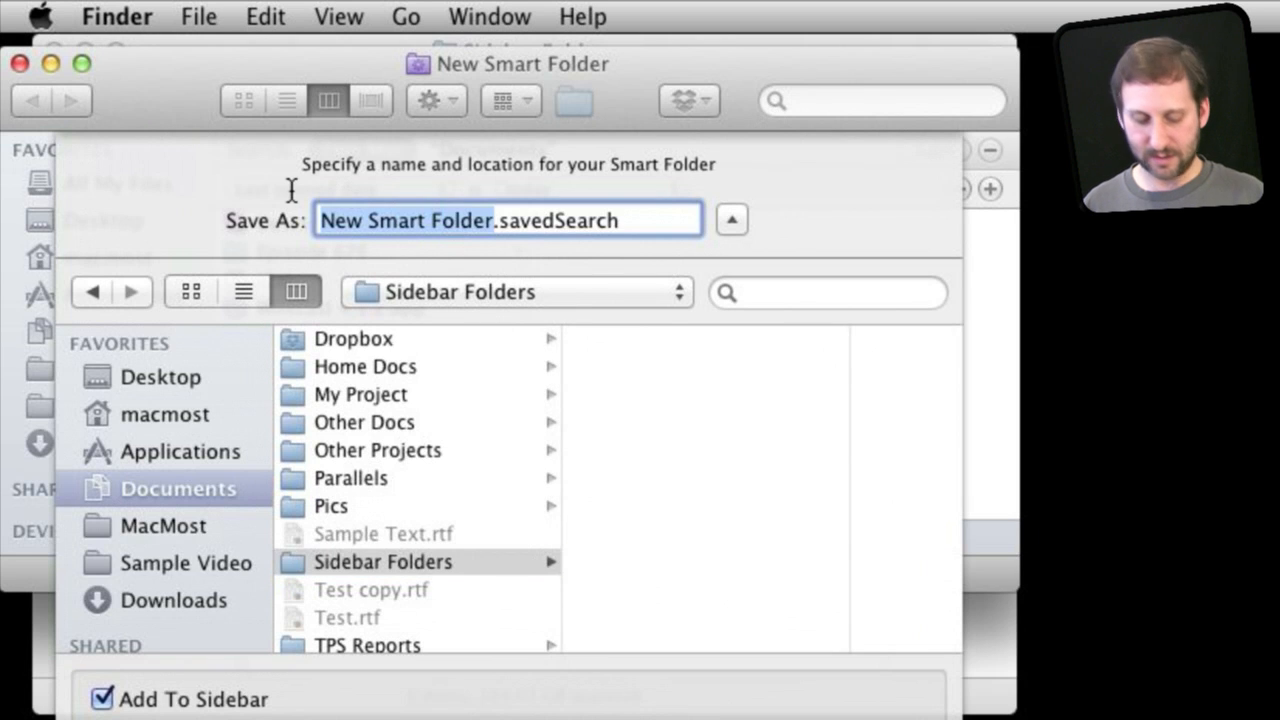
text(Todauy)
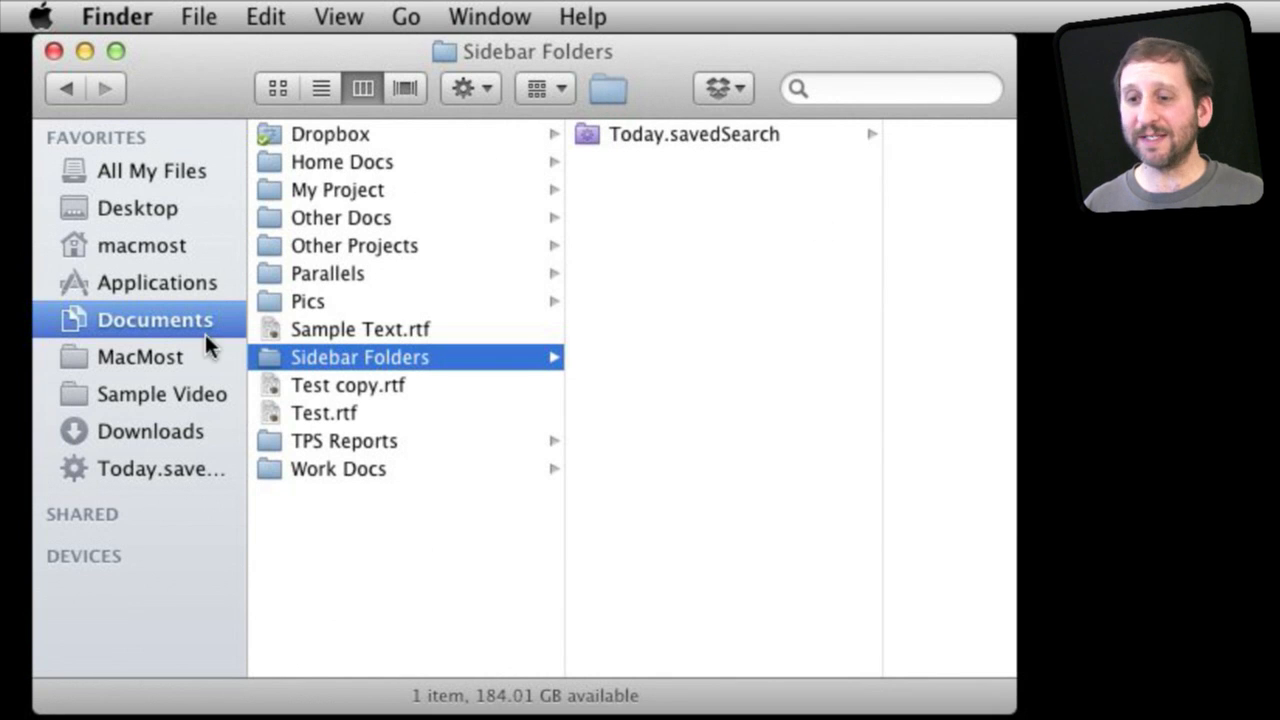
mouse_move(84, 370)
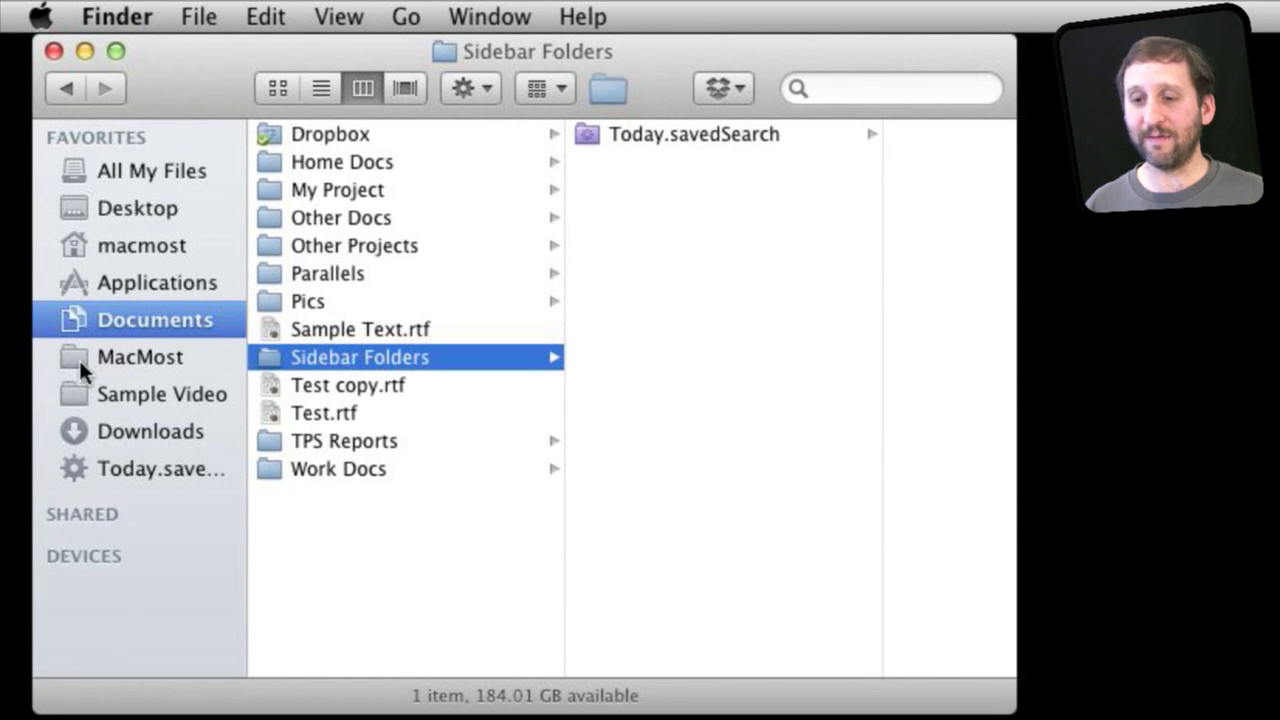
mouse_move(96, 482)
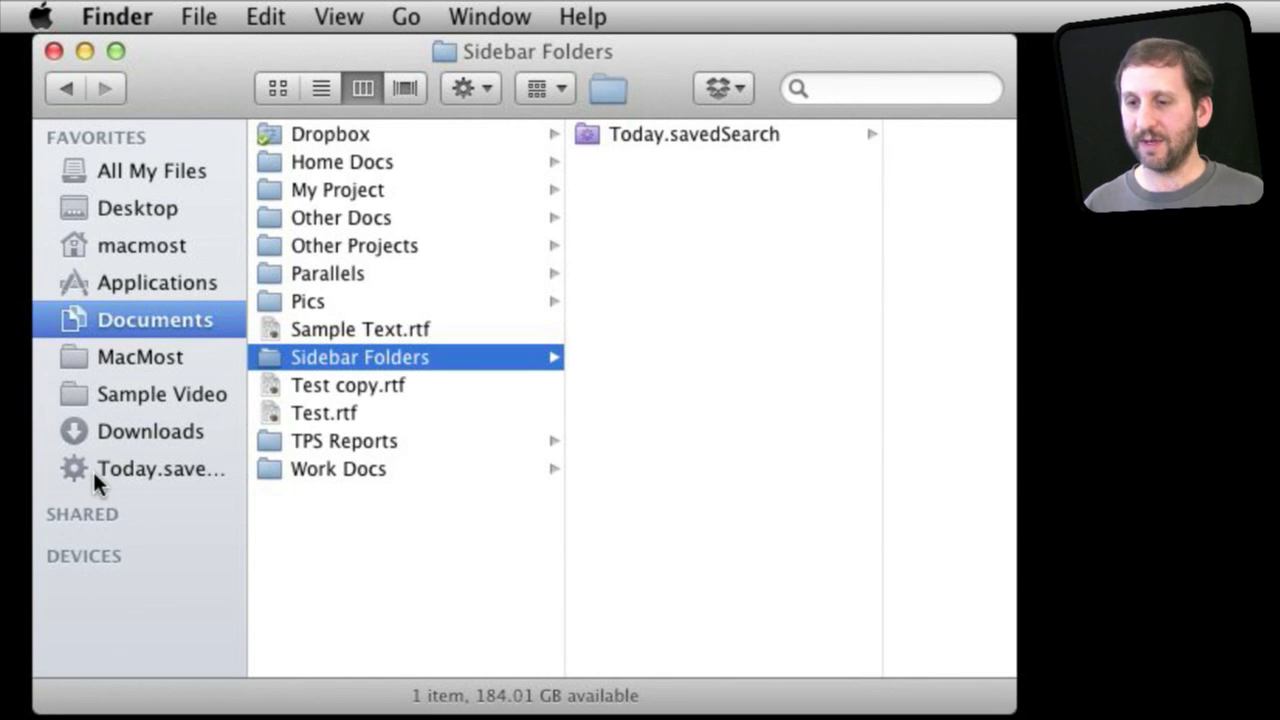
click(160, 468)
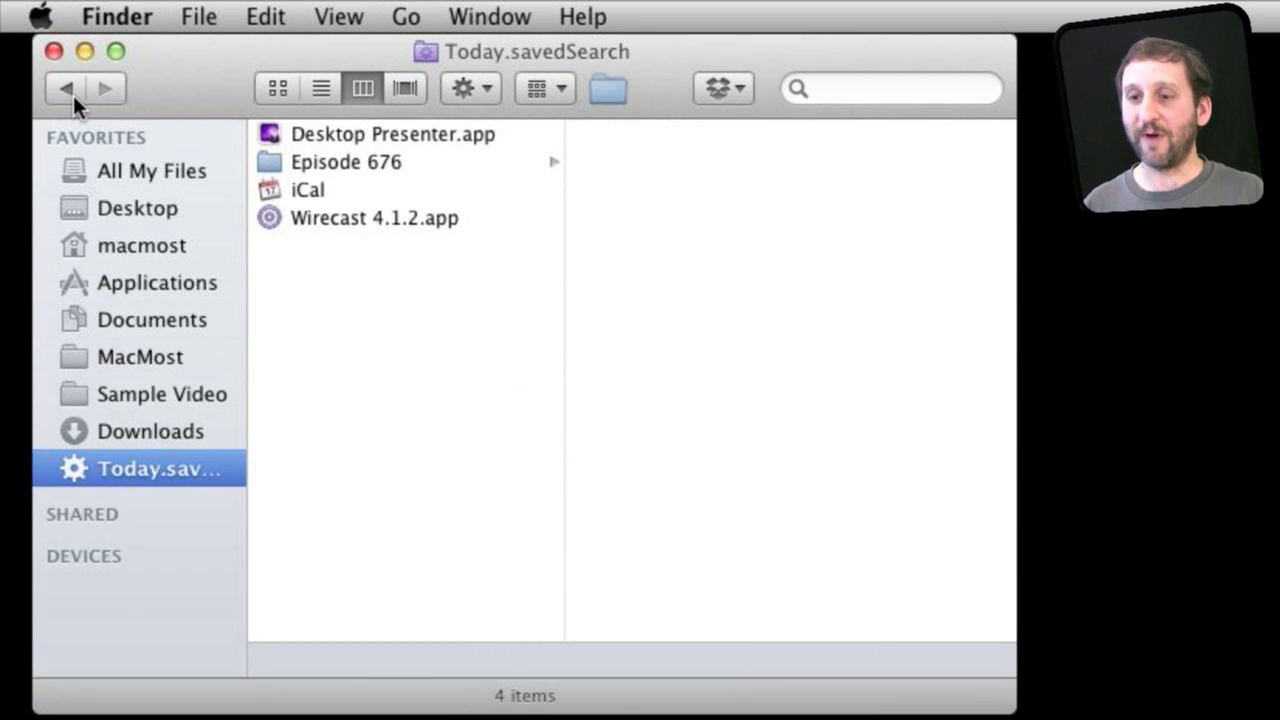
click(152, 320)
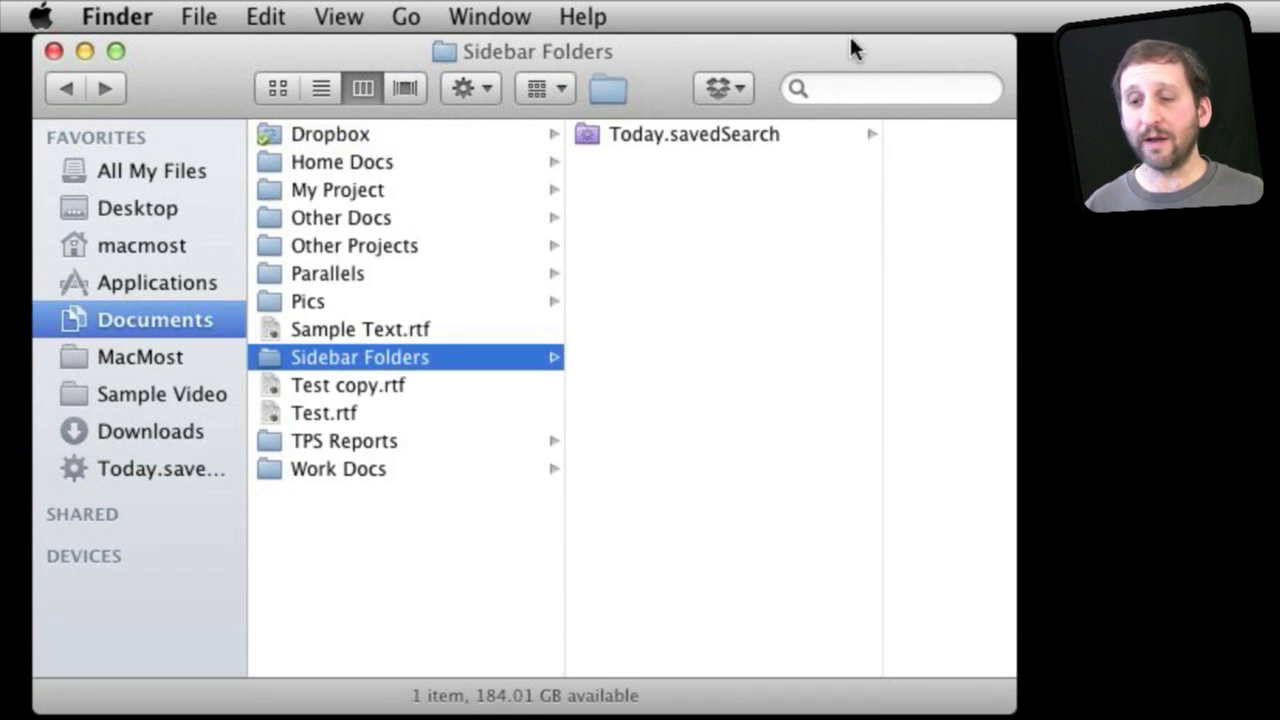
mouse_move(268, 272)
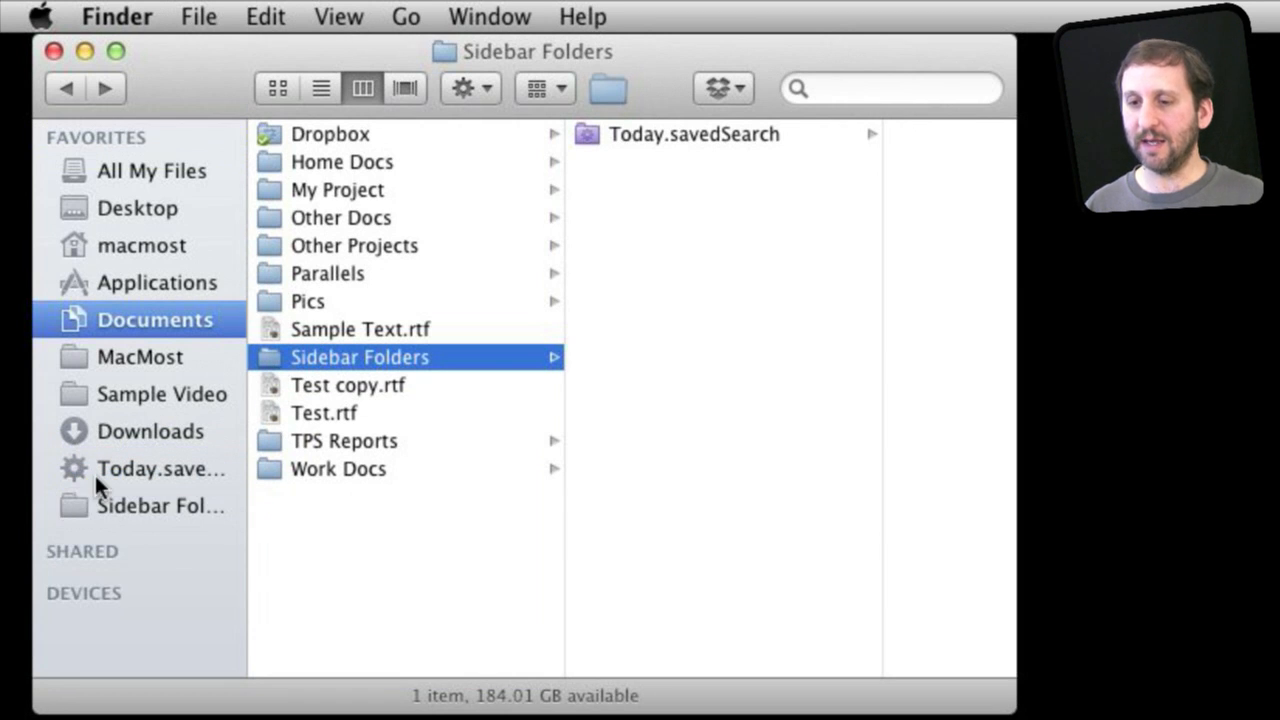
Step: Add Sidebar Folders to the sidebar and view the Today search results
right_click(160, 468)
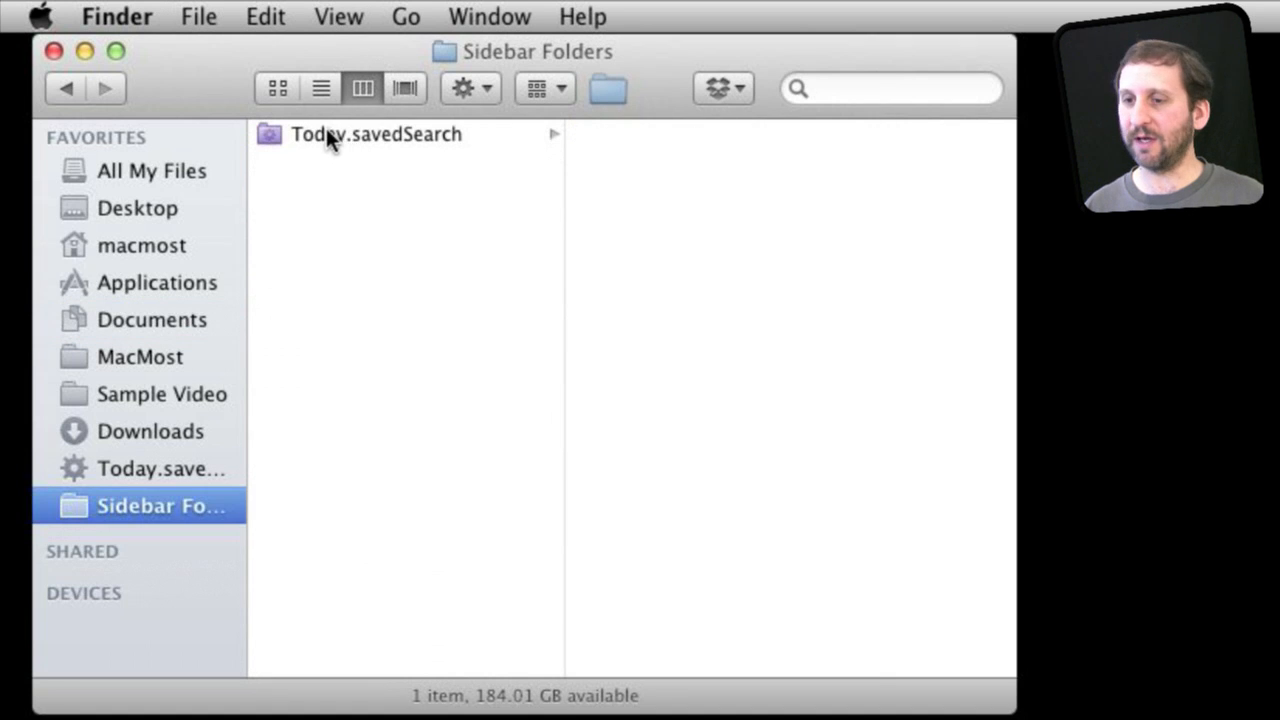
click(376, 134)
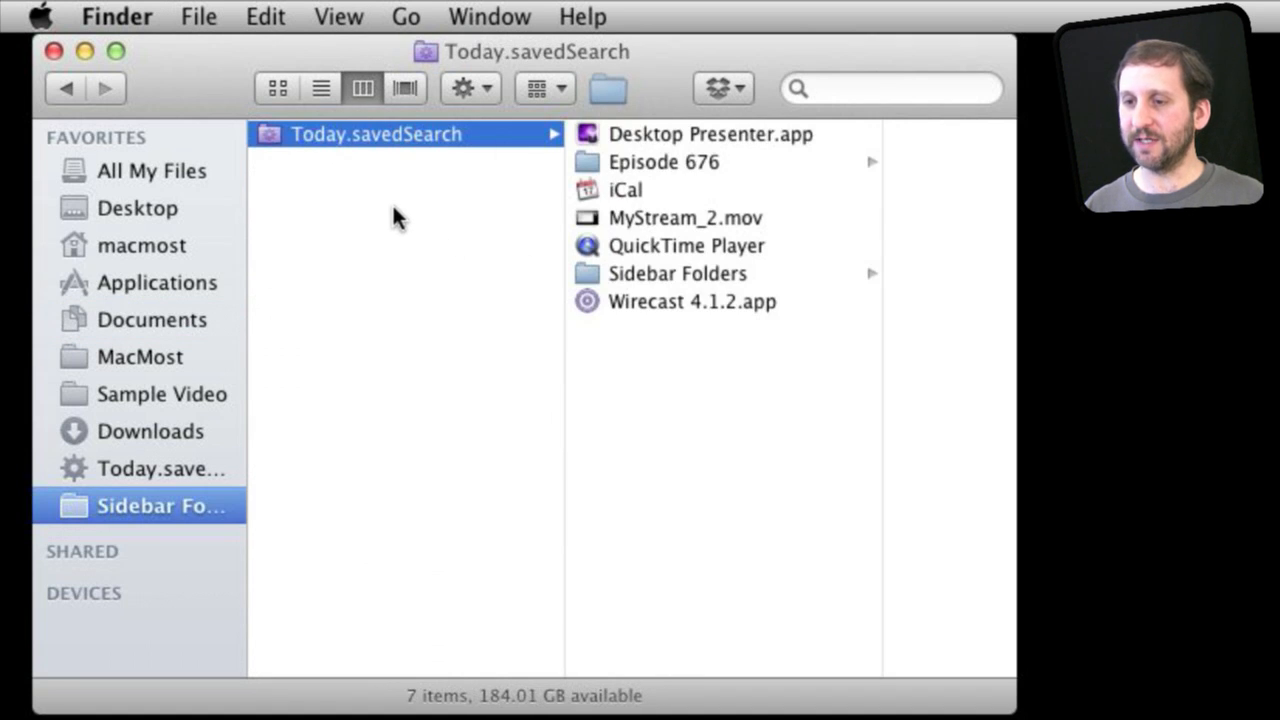
click(198, 16)
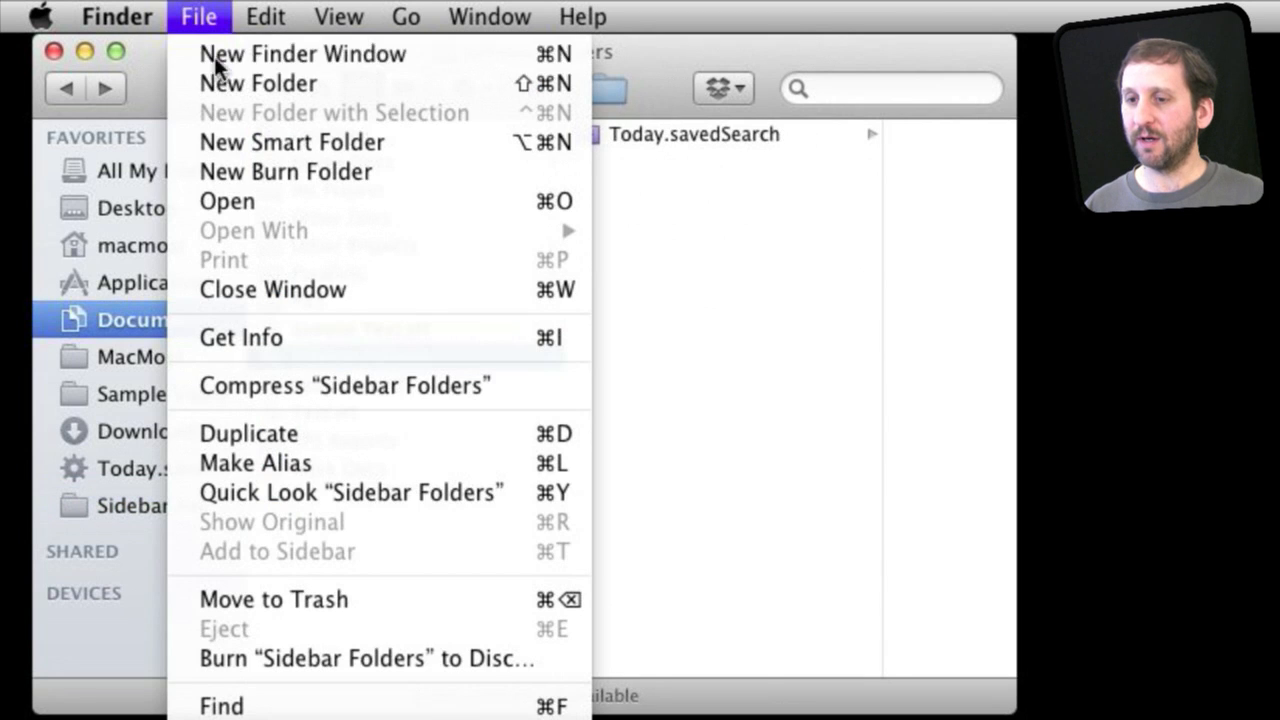
Step: Create a smart folder matching documents last modified within the last 10 days
click(290, 142)
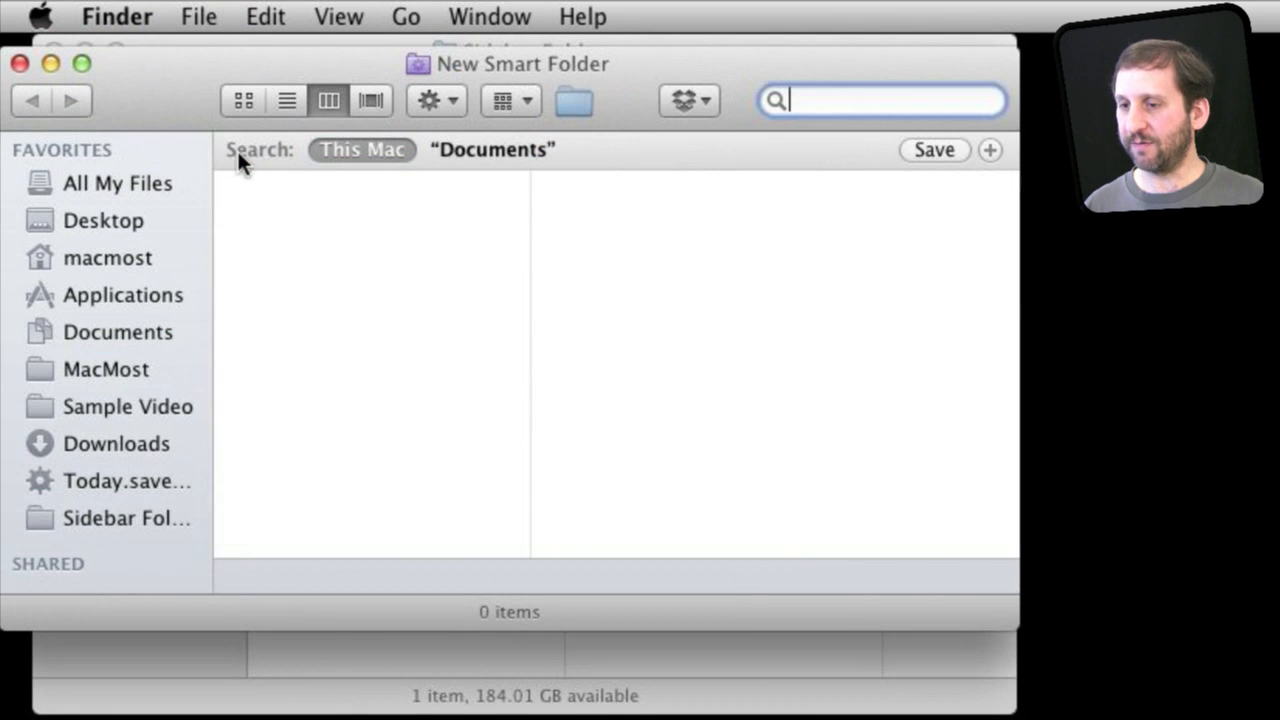
click(990, 148)
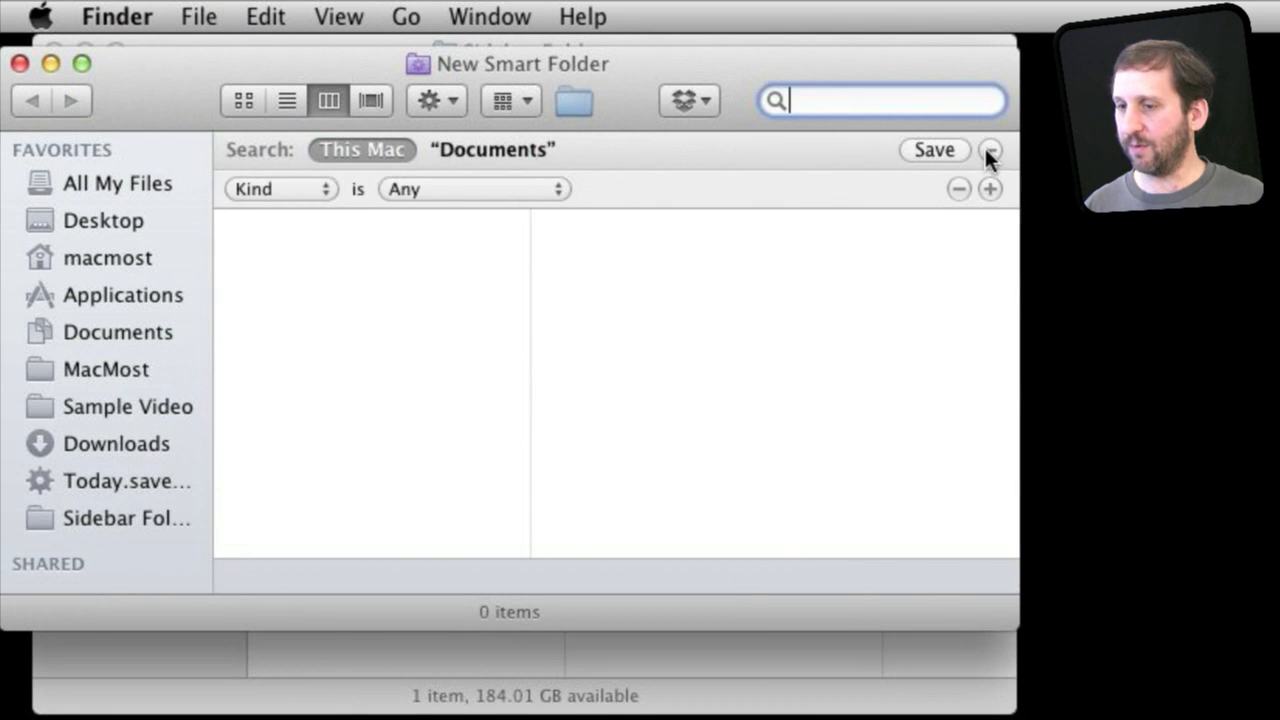
click(280, 188)
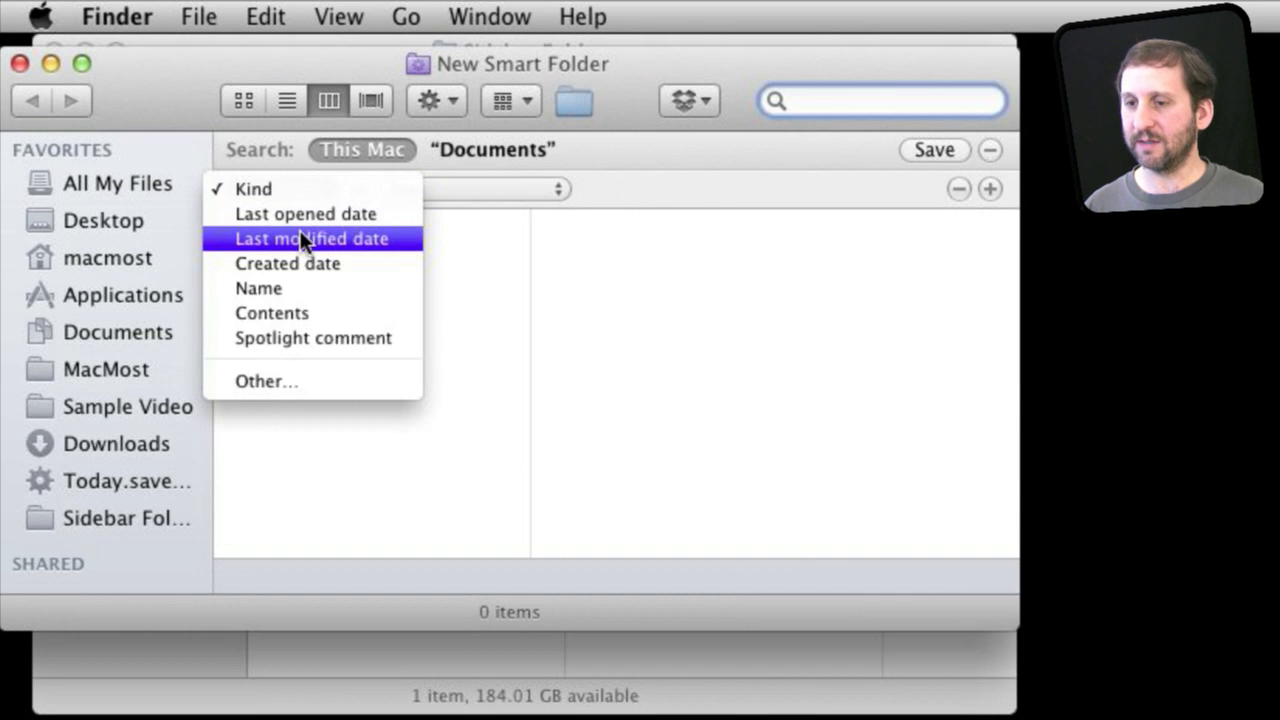
click(312, 238)
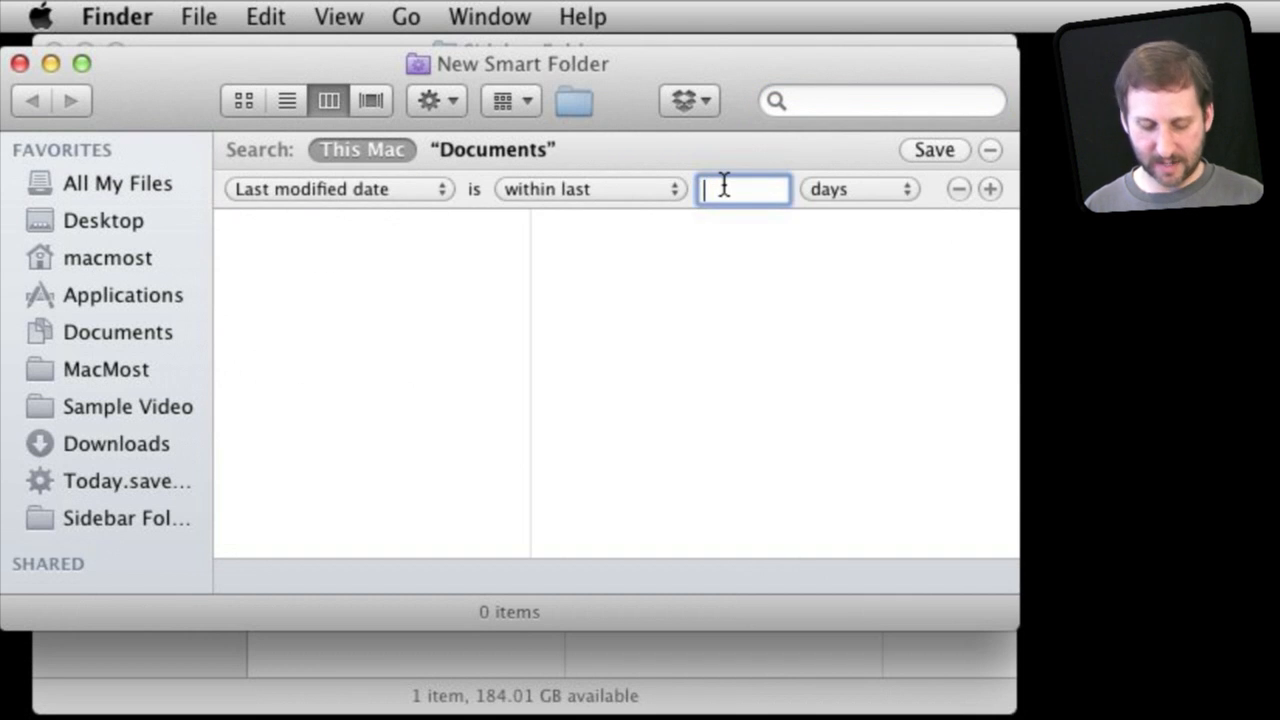
text(10)
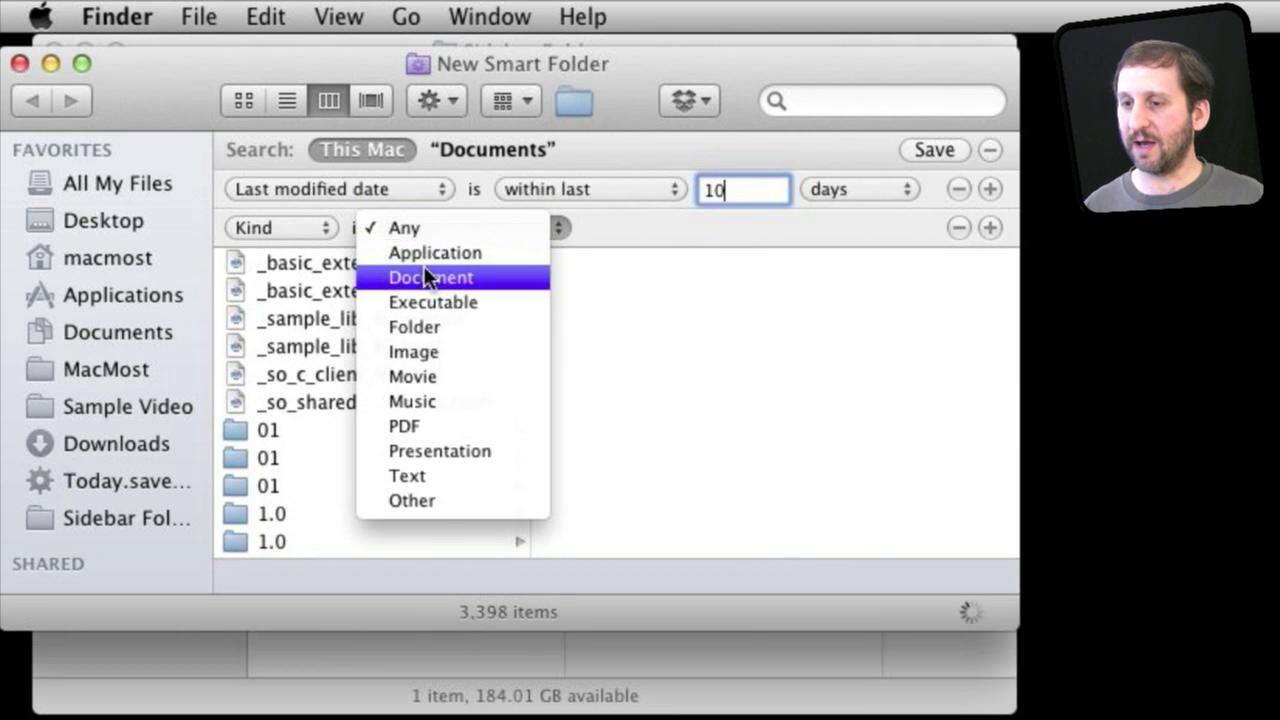
click(430, 276)
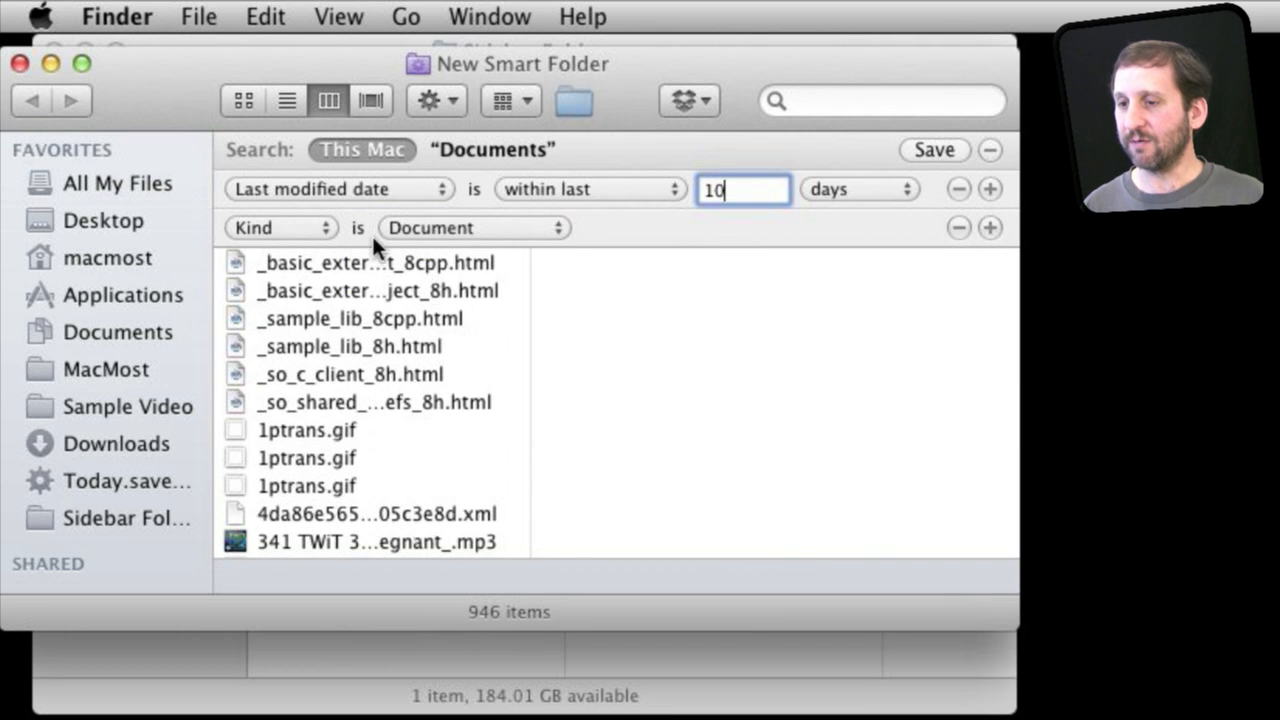
Step: Save the search as 'Recent Docs' in Documents > Sidebar Folders, added to the sidebar
click(934, 148)
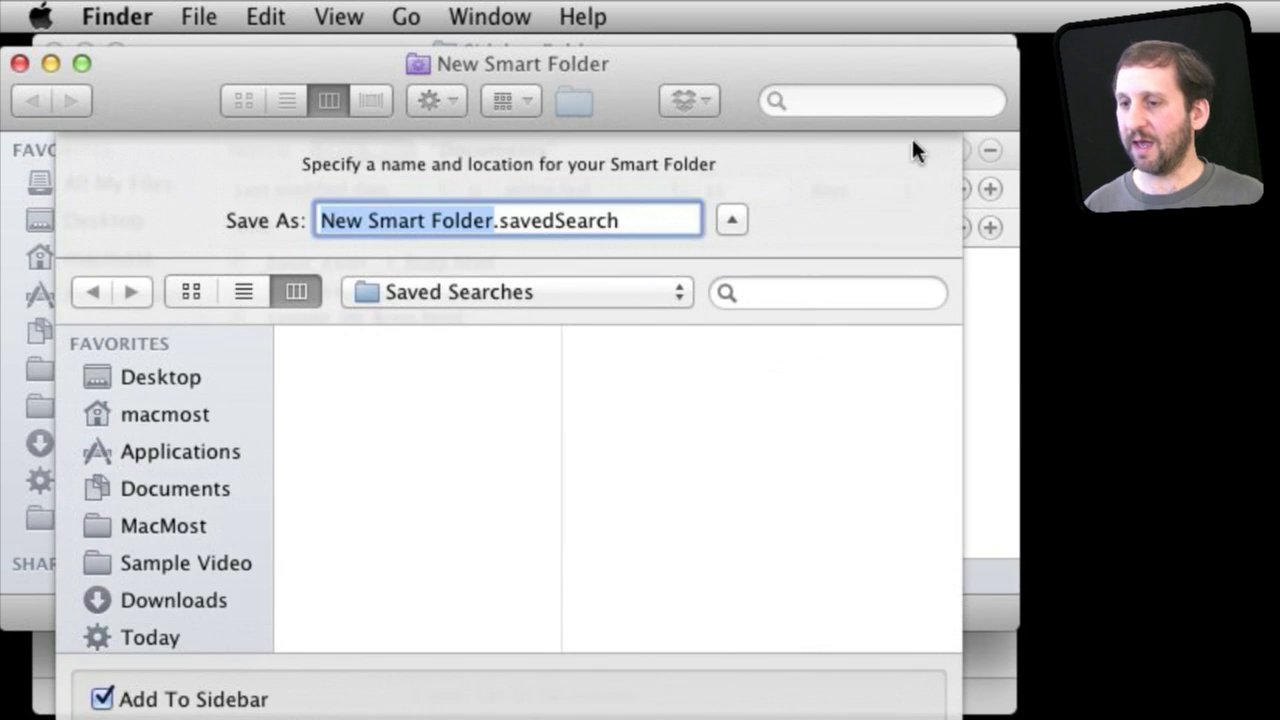
mouse_move(150, 476)
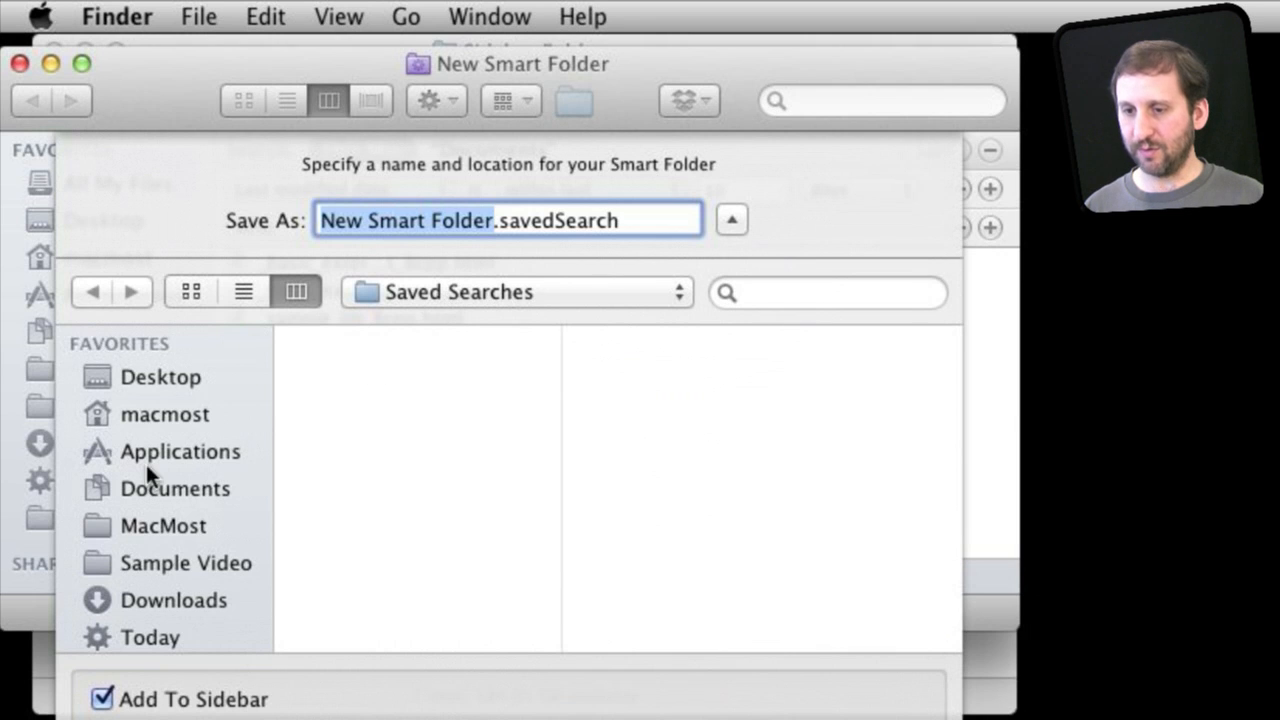
click(174, 488)
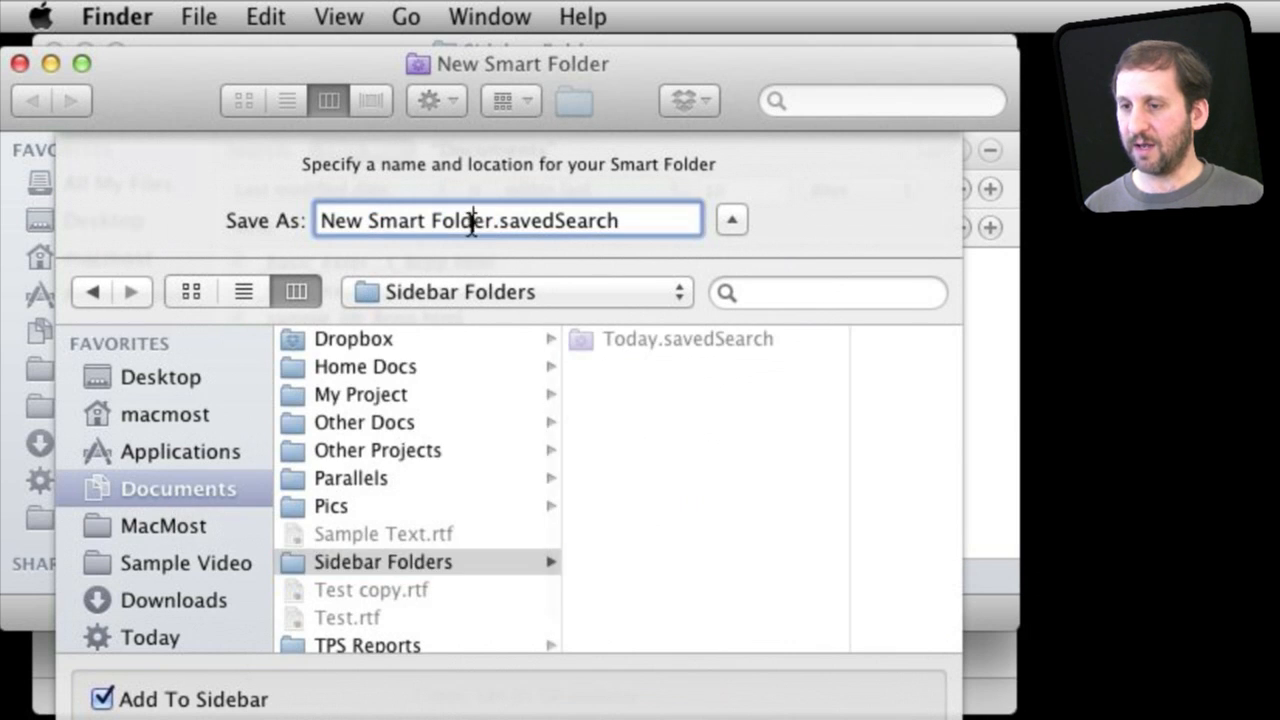
text(Recen)
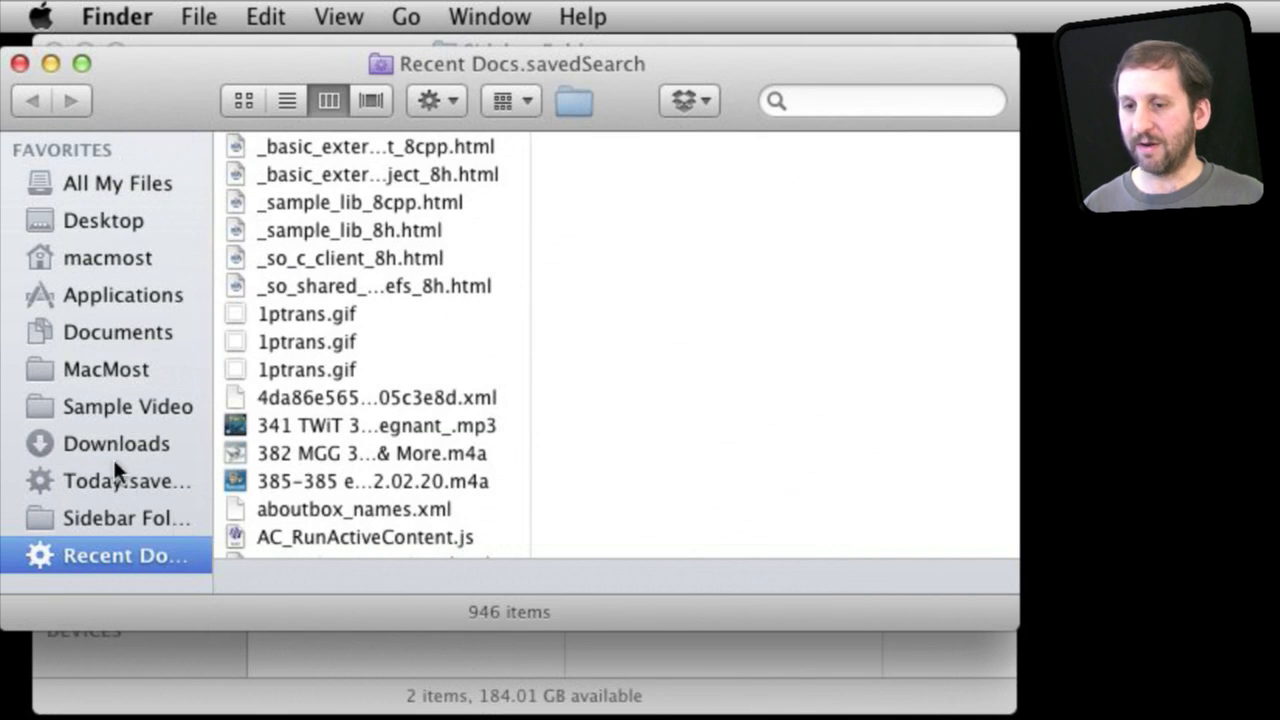
mouse_move(42, 510)
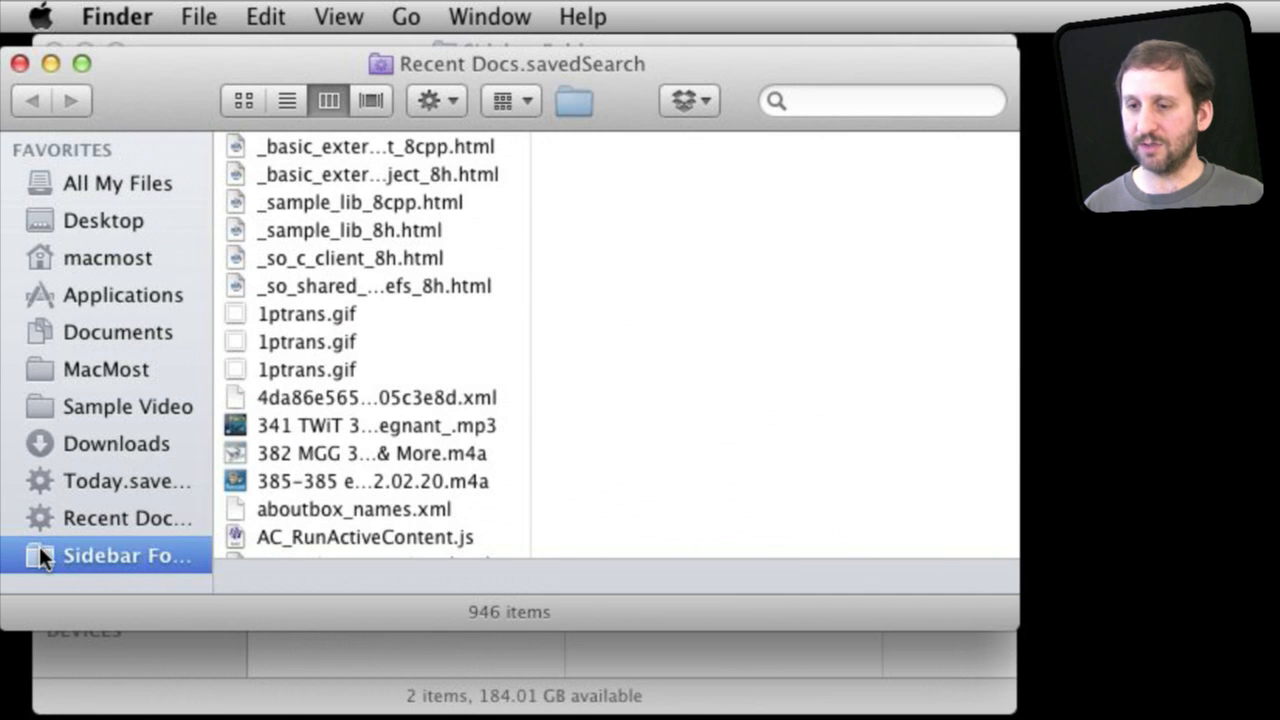
Step: Confirm Sidebar Folders holds both saved searches, then view Today's seven results
click(128, 556)
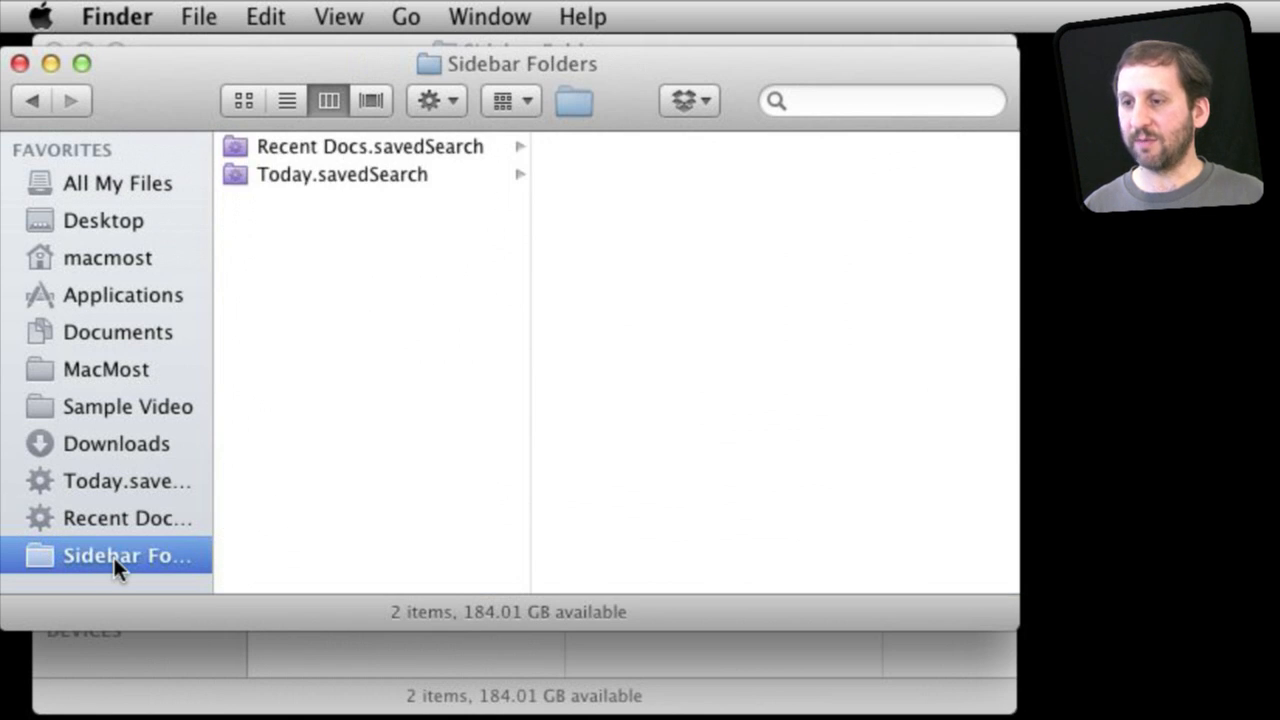
mouse_move(210, 524)
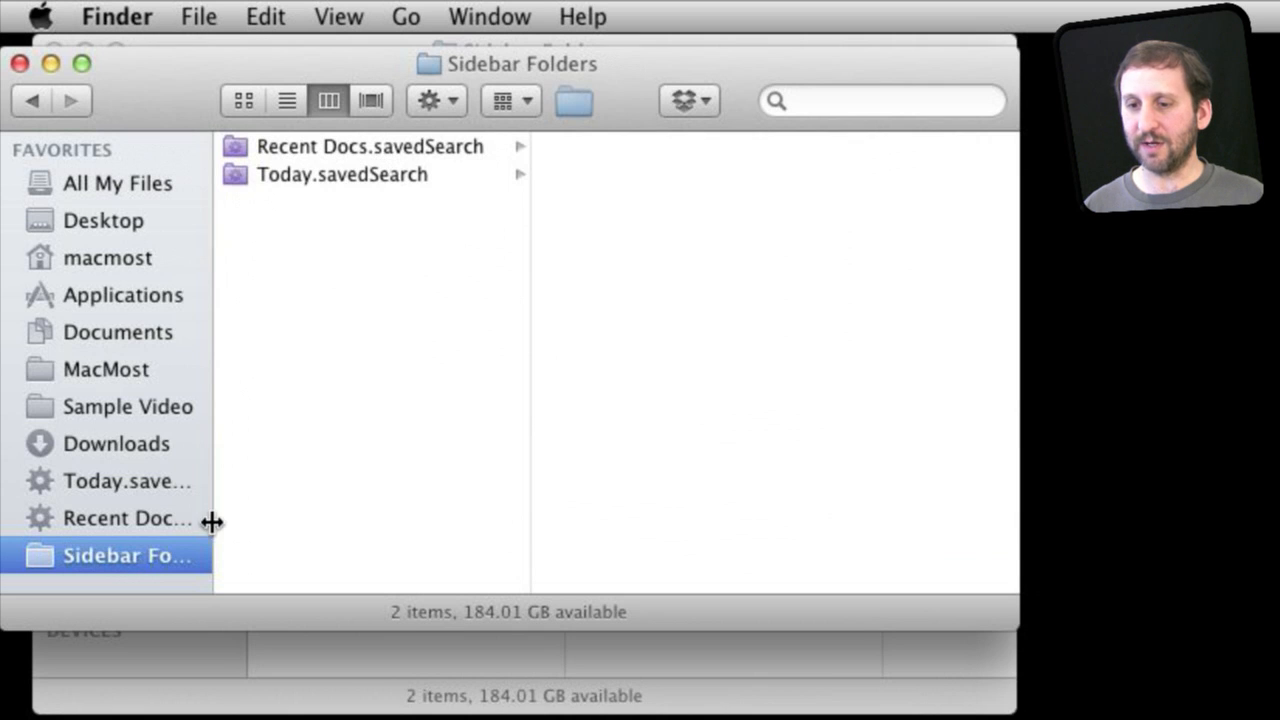
click(120, 480)
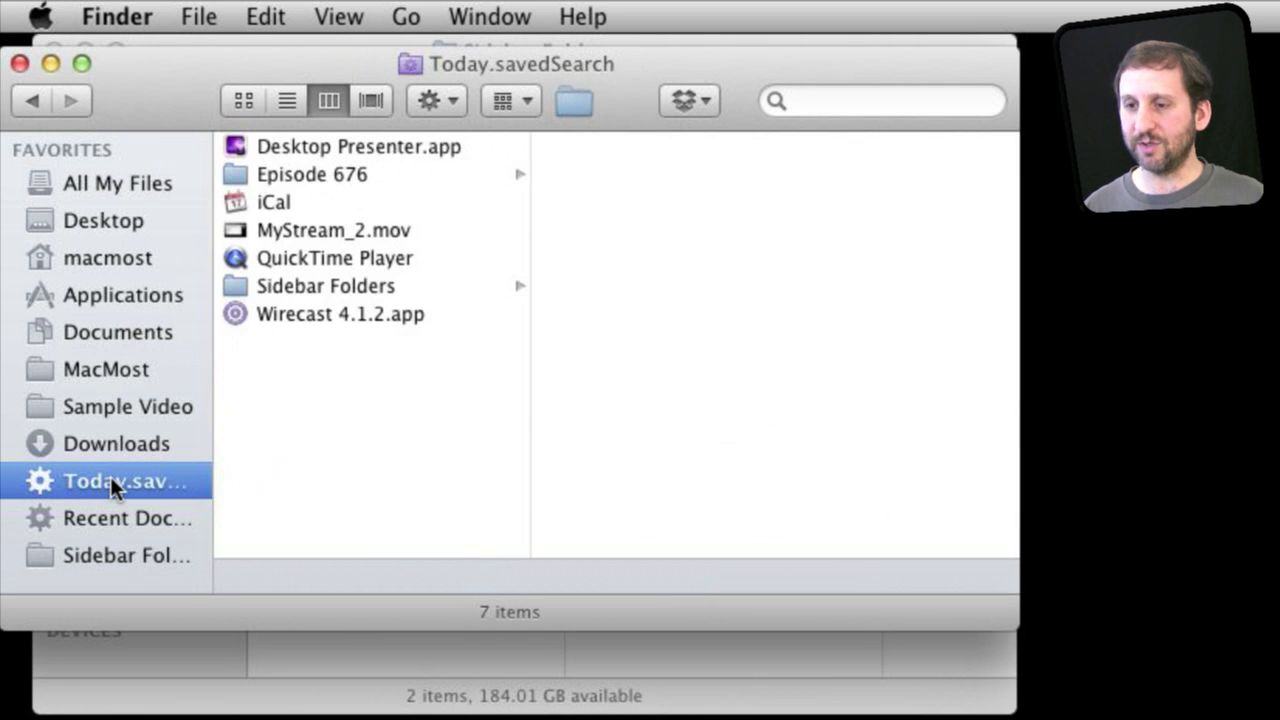
mouse_move(916, 630)
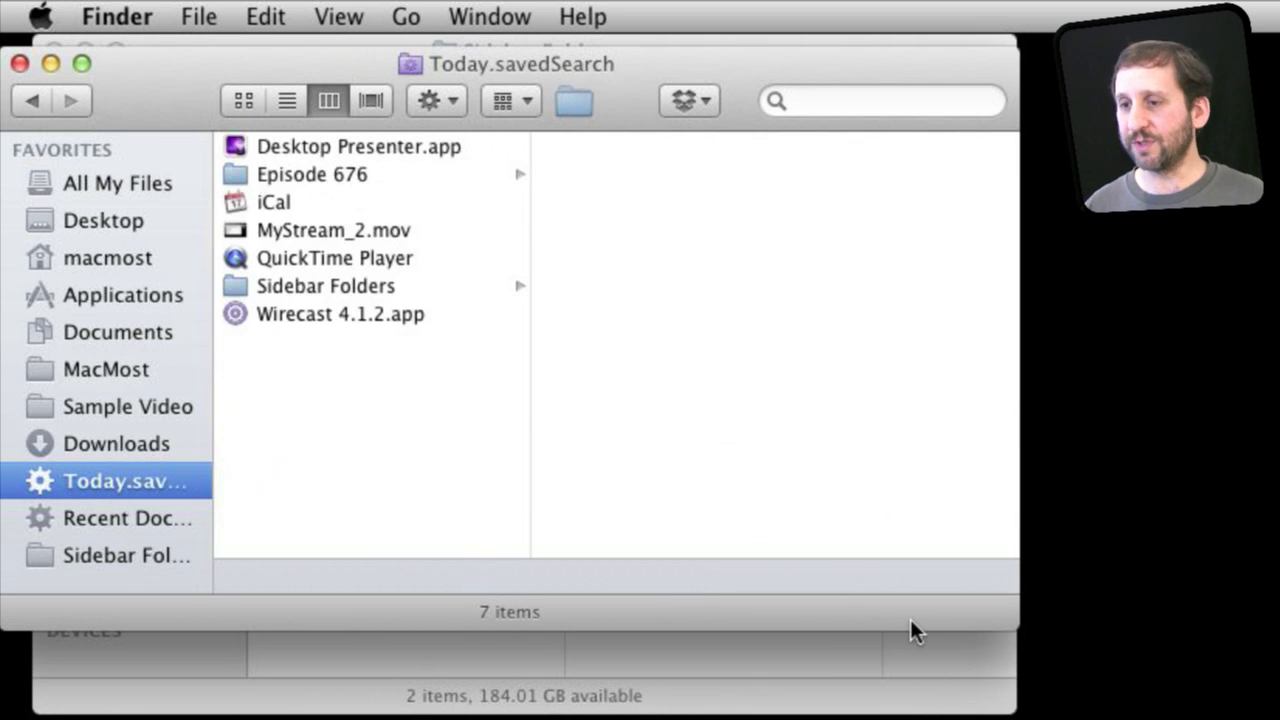
click(198, 16)
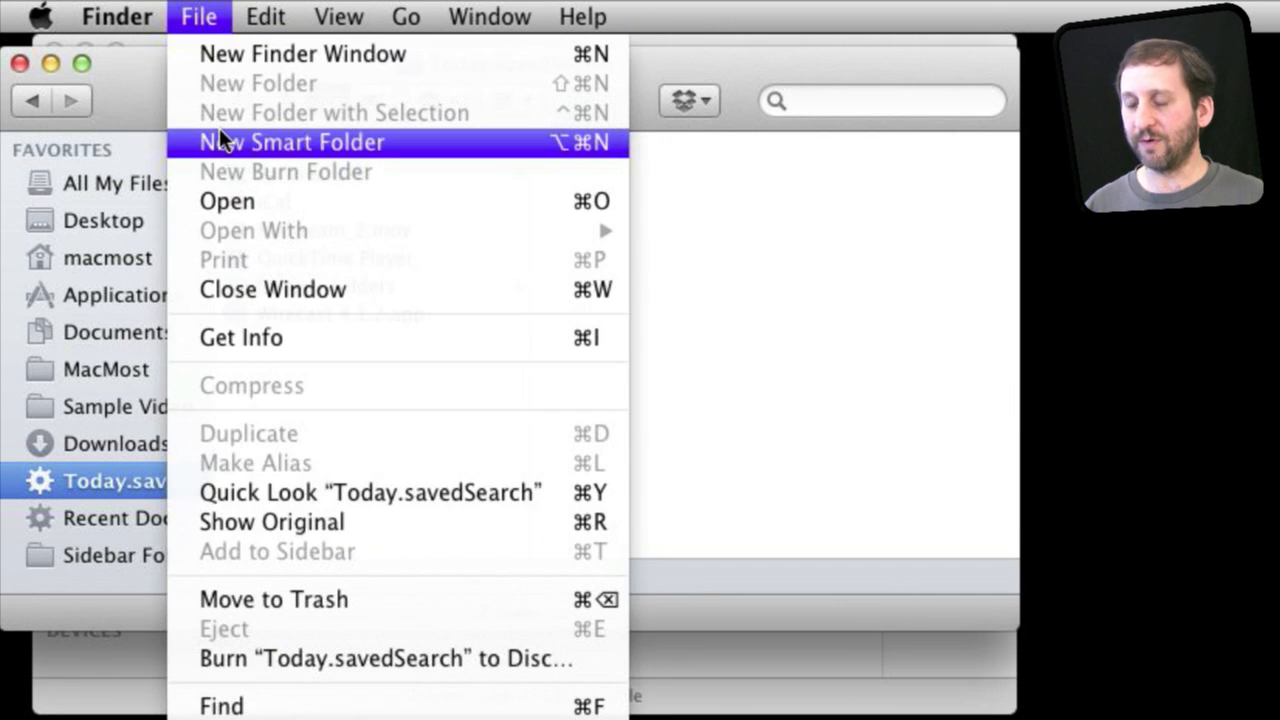
Step: Start a third smart folder and change its criterion from Kind to Name
click(292, 140)
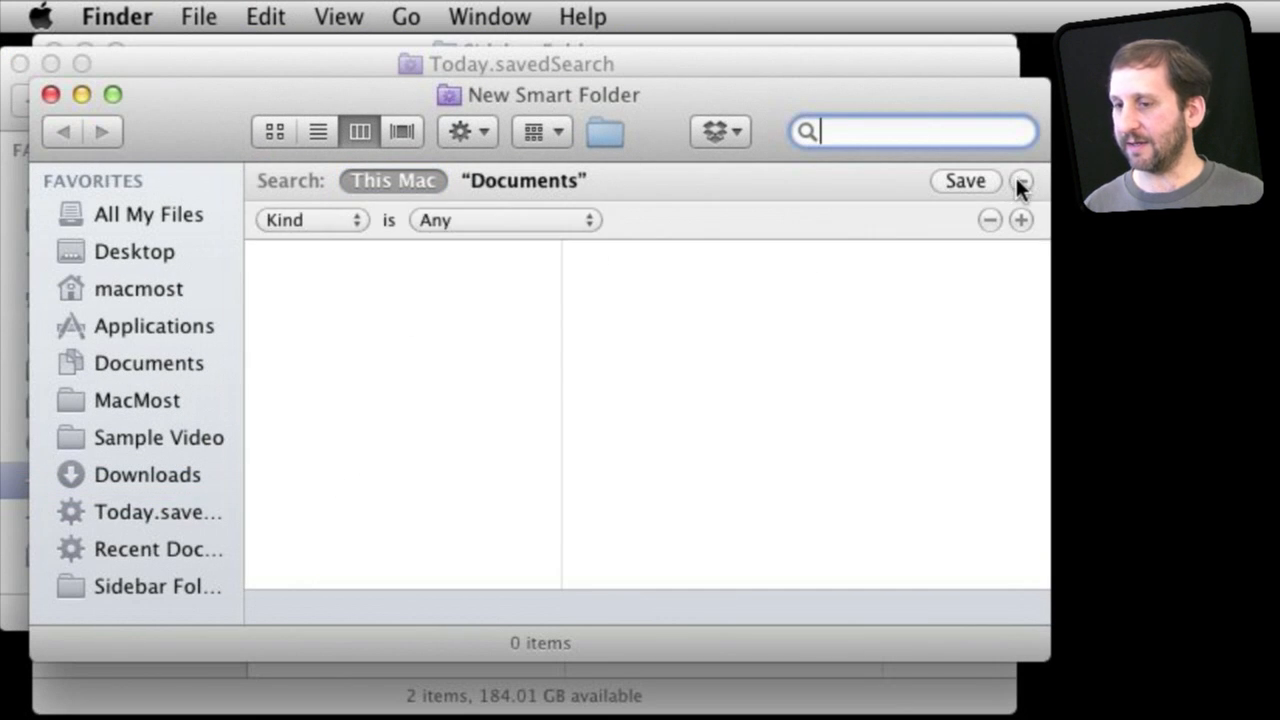
click(504, 220)
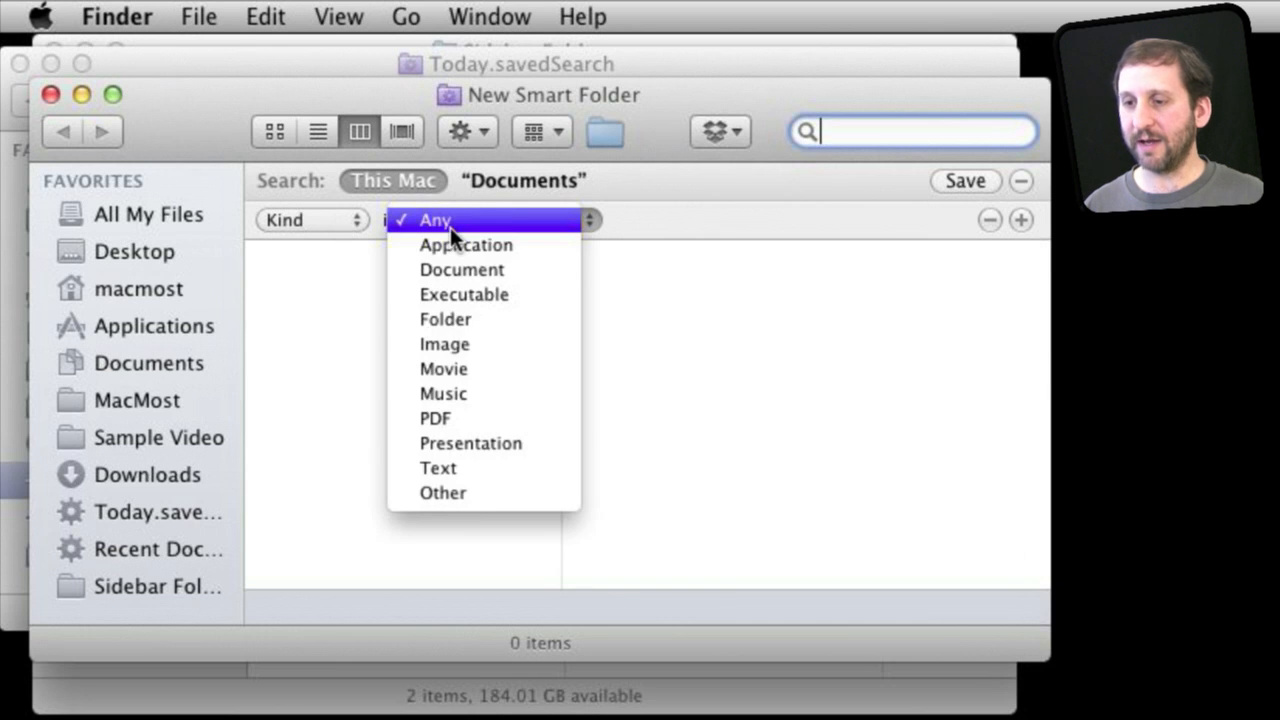
mouse_move(470, 444)
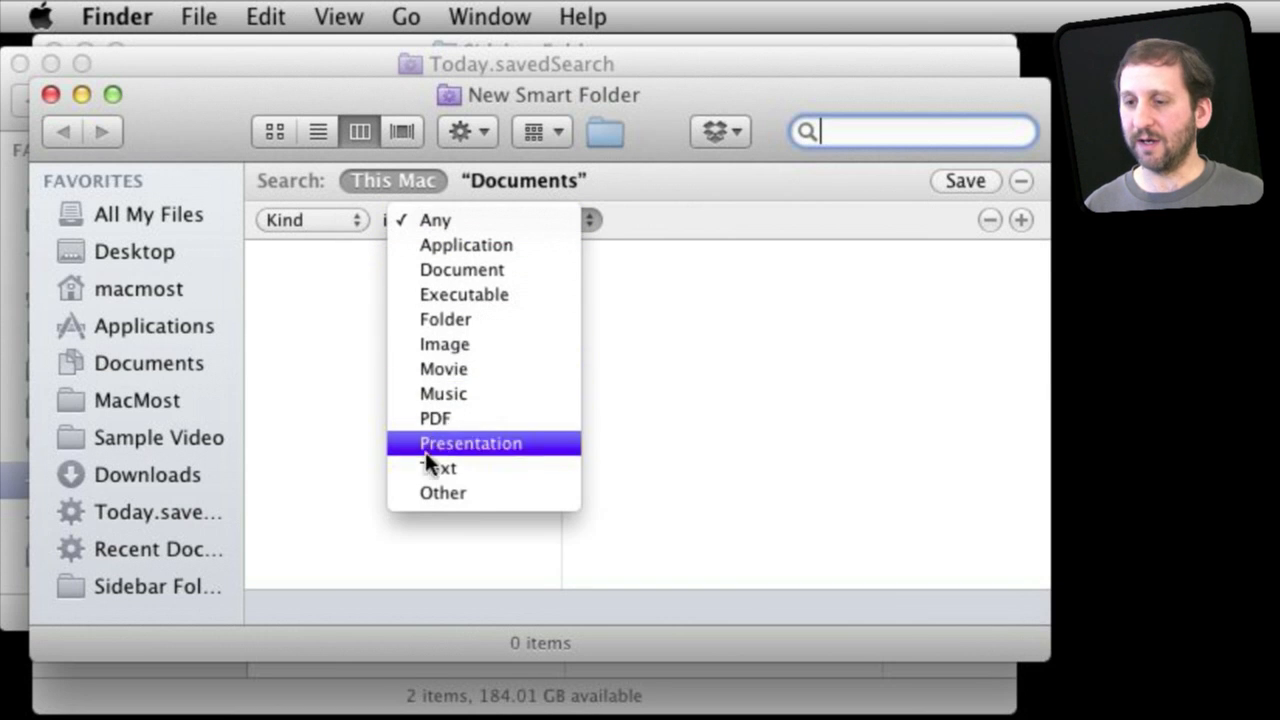
mouse_move(436, 418)
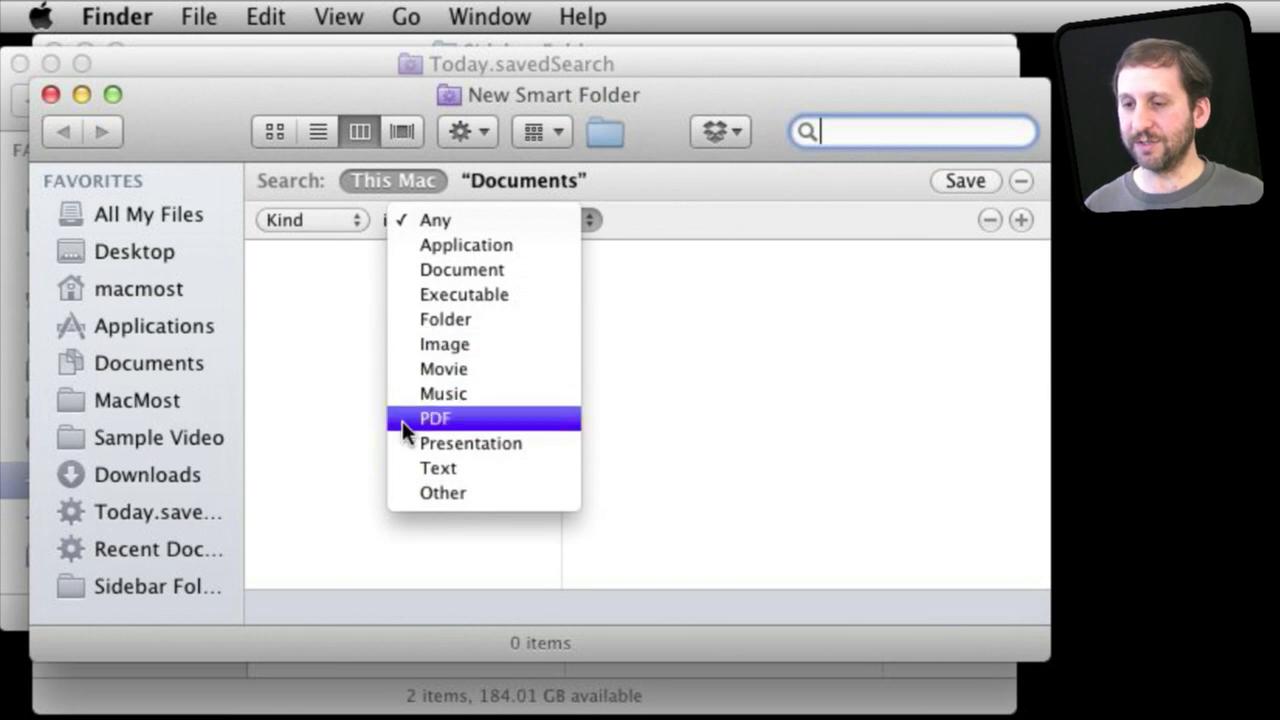
click(436, 218)
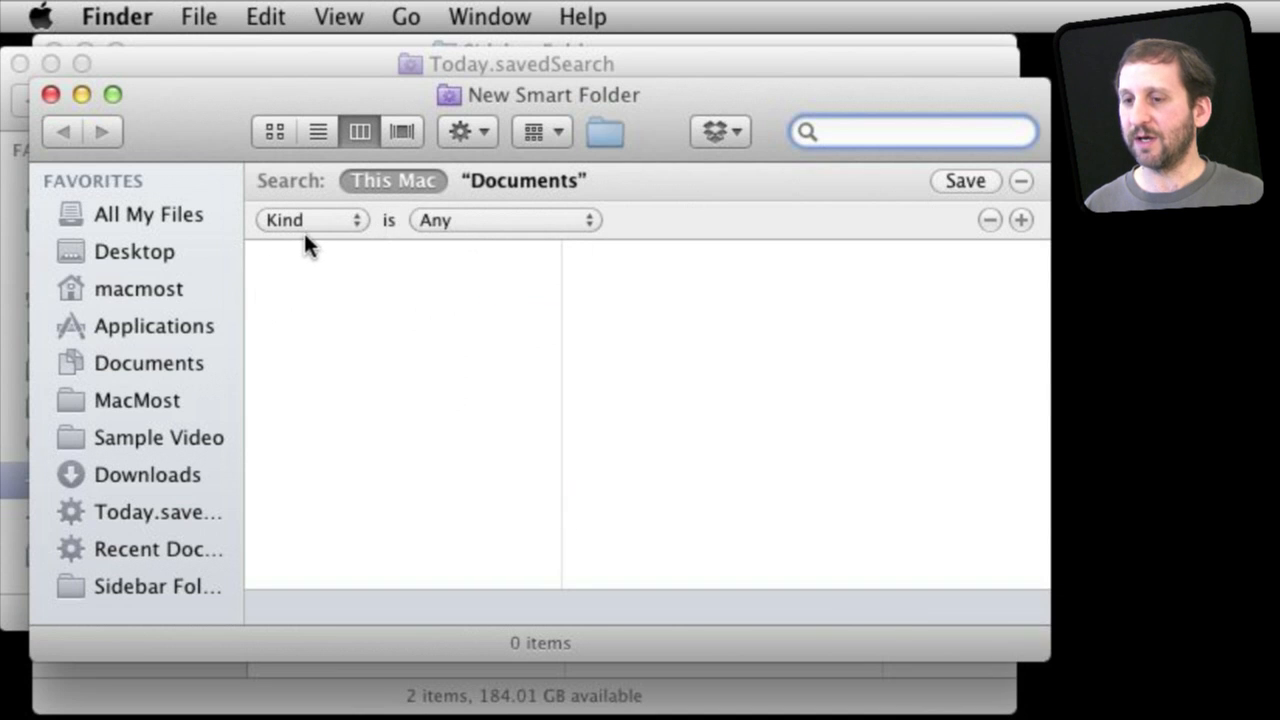
click(310, 218)
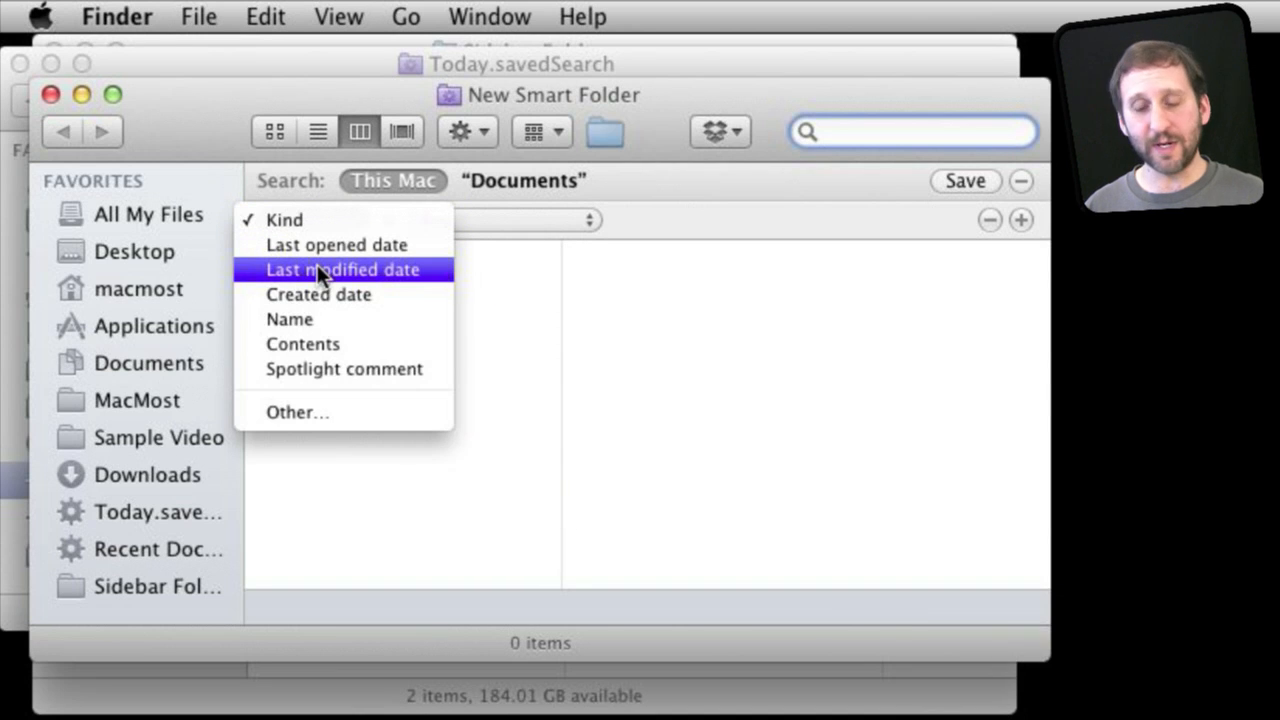
mouse_move(318, 294)
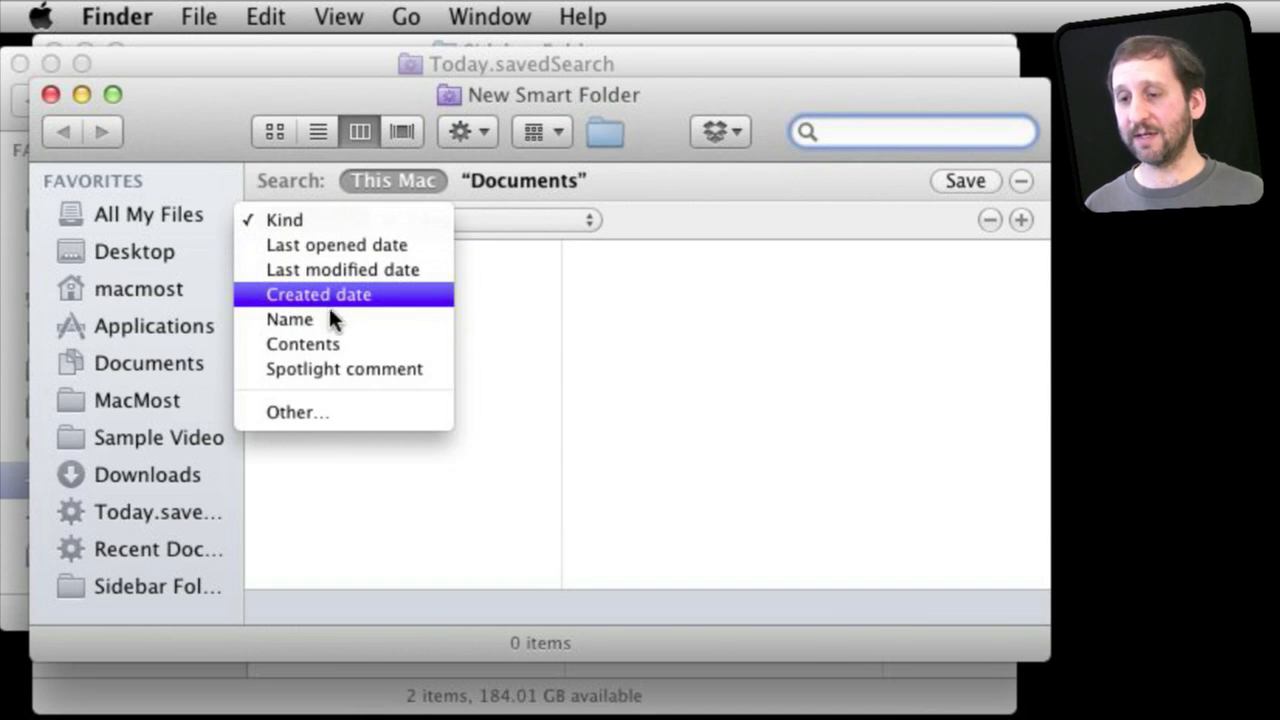
mouse_move(310, 268)
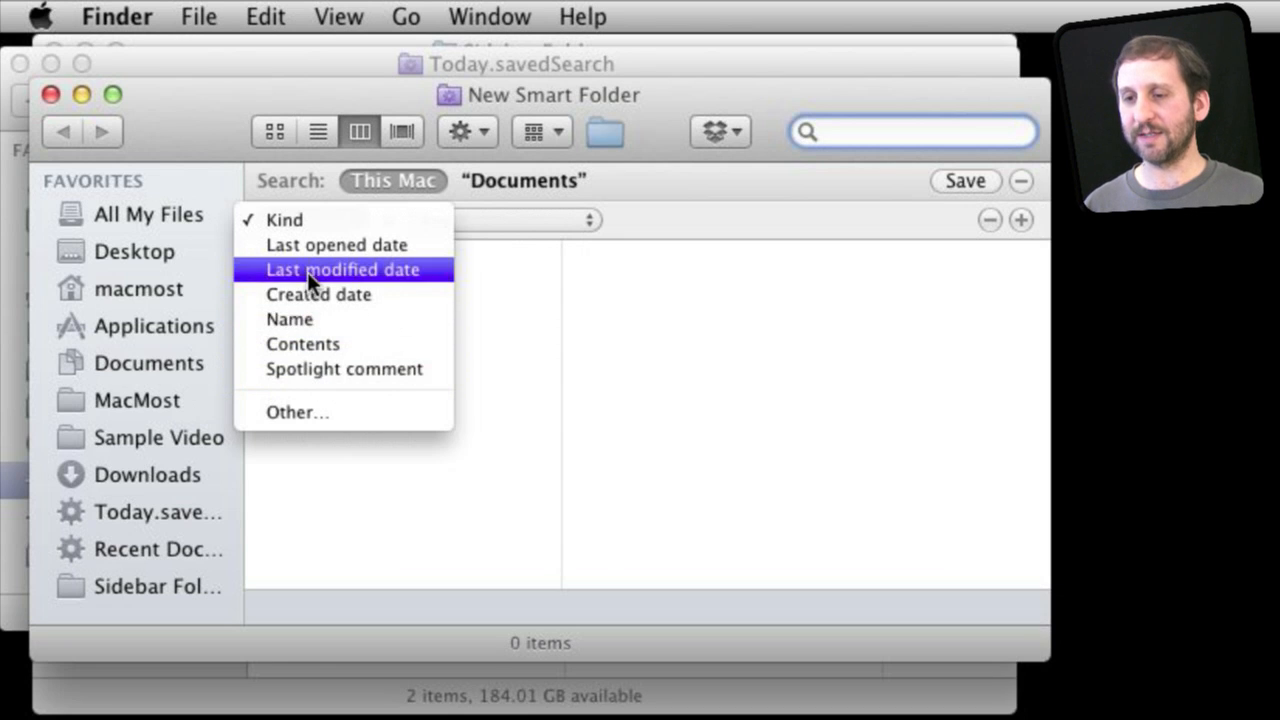
click(288, 320)
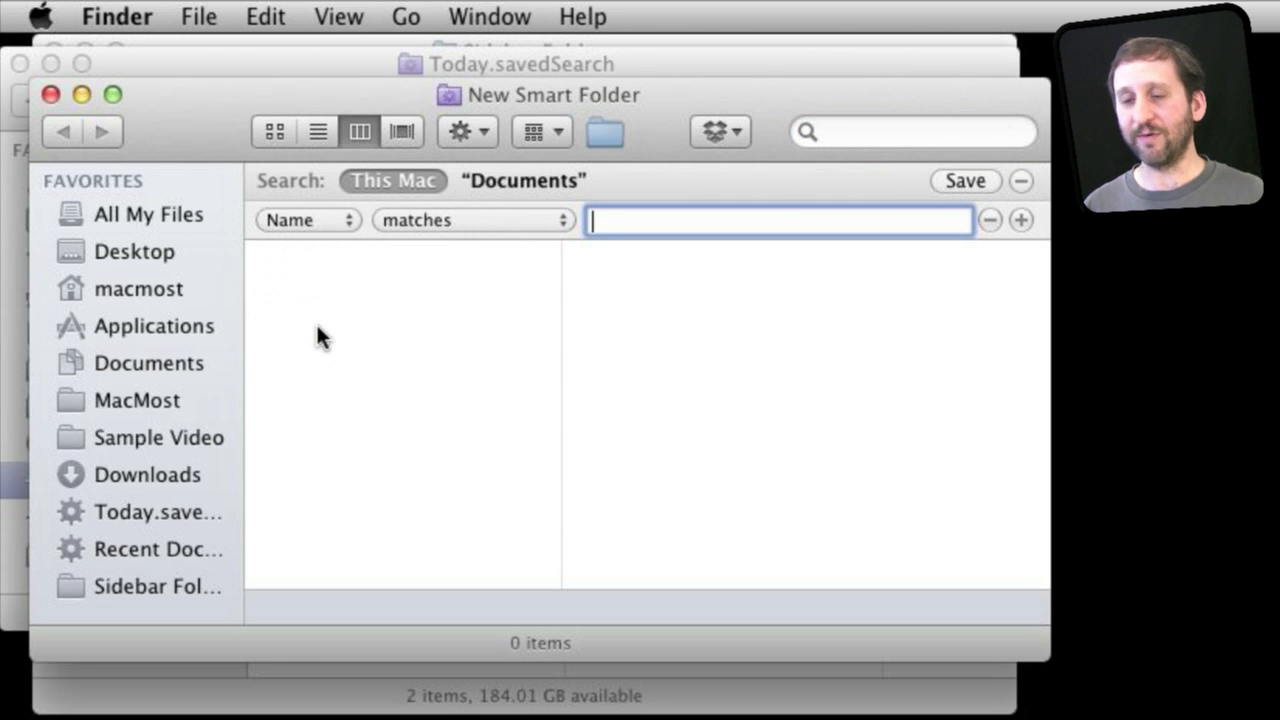
mouse_move(604, 352)
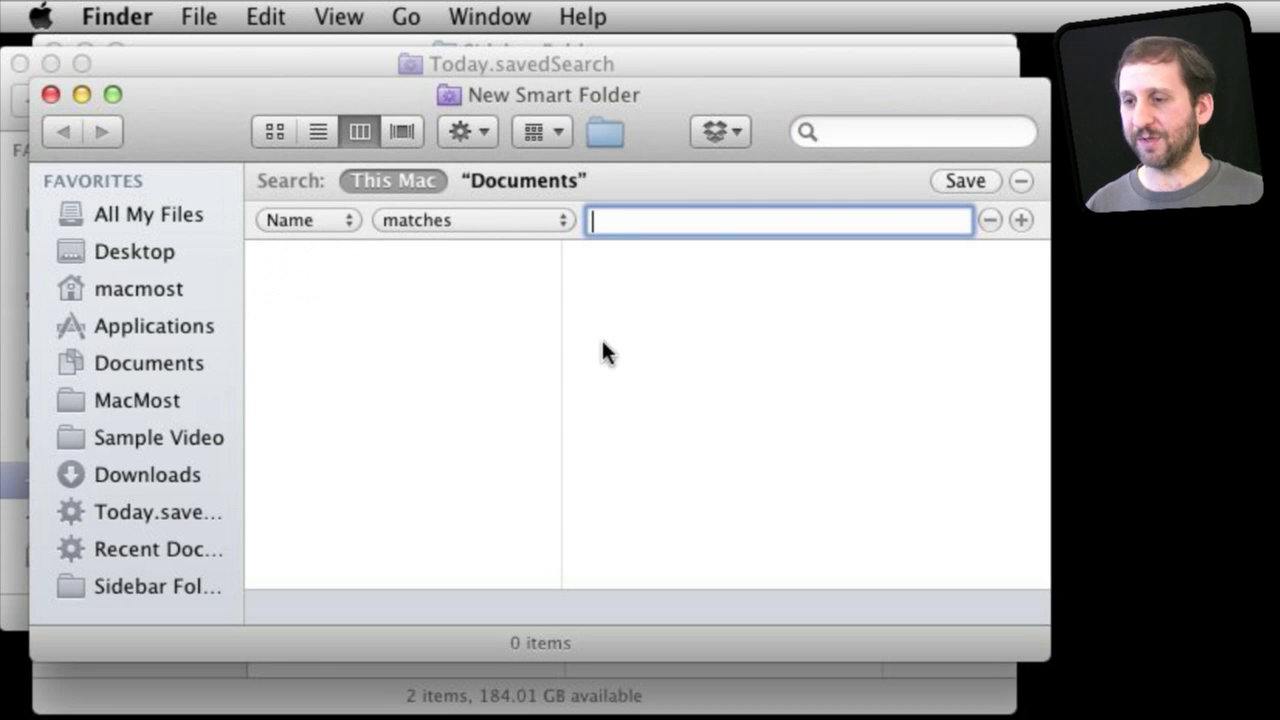
mouse_move(140, 356)
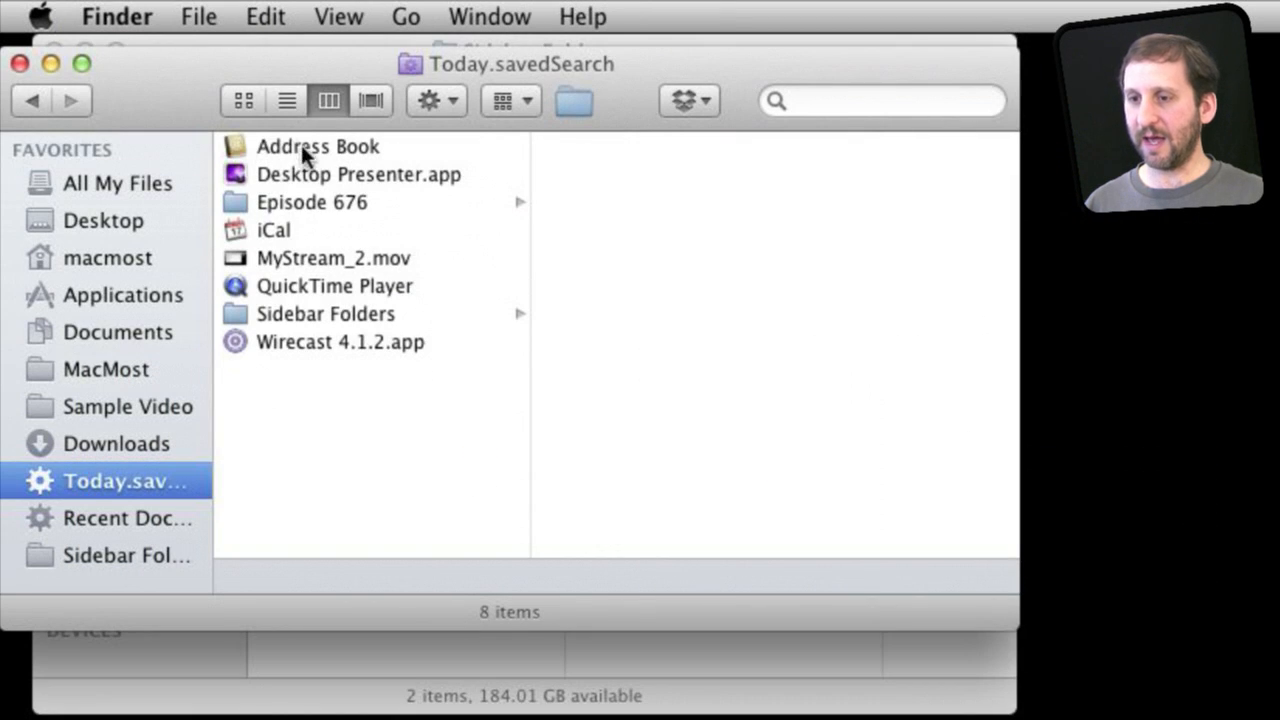
mouse_move(316, 168)
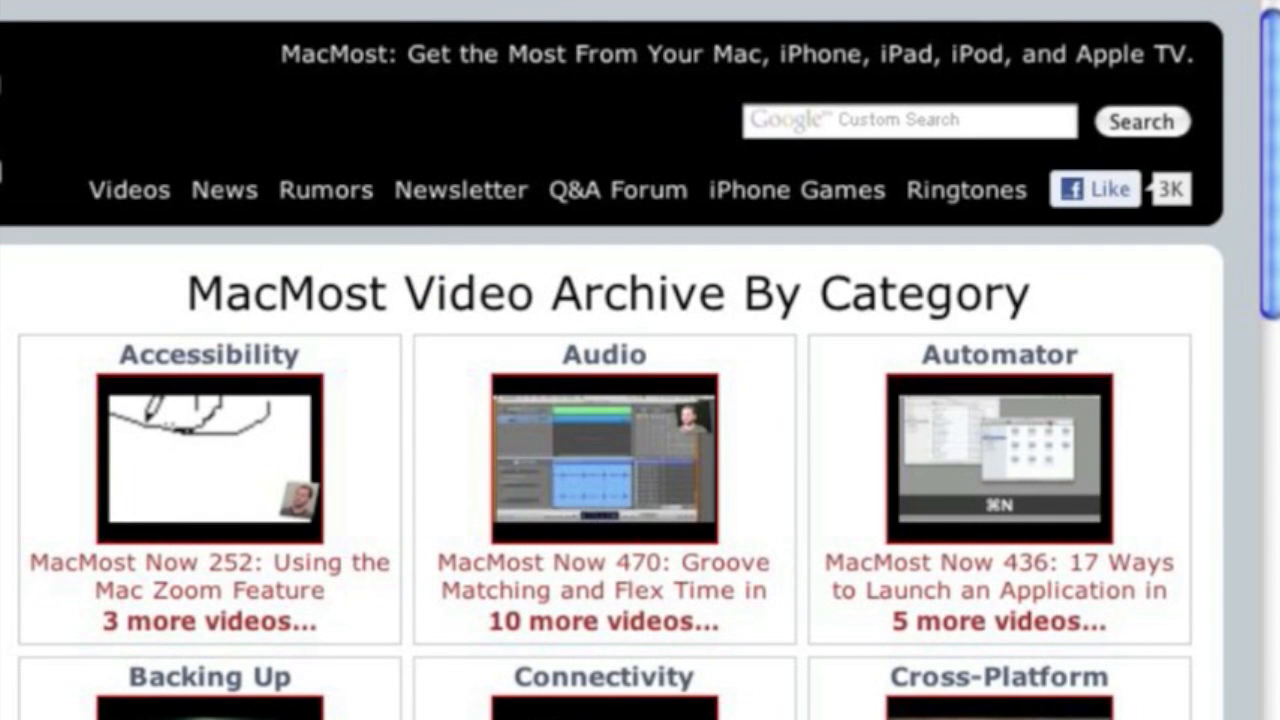
mouse_move(140, 164)
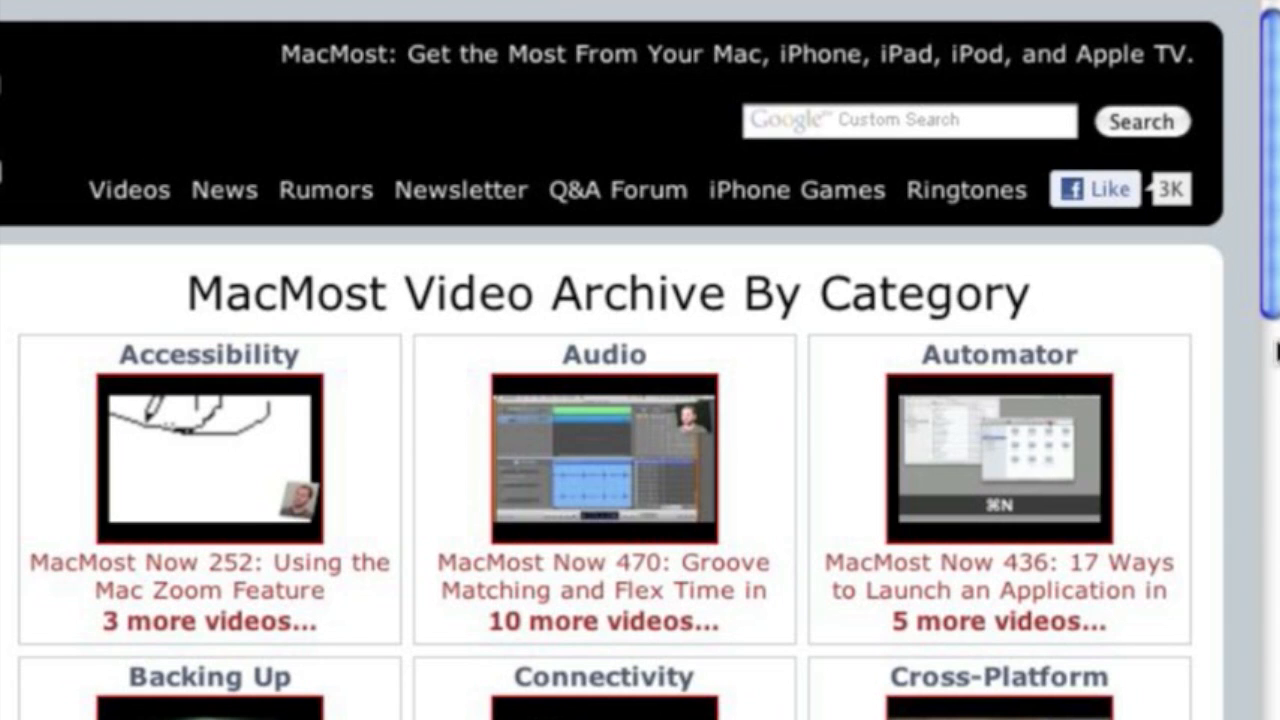
Step: Scroll the MacMost video archive down to the Graphics, Hardware and iCal categories
scroll(down, 3)
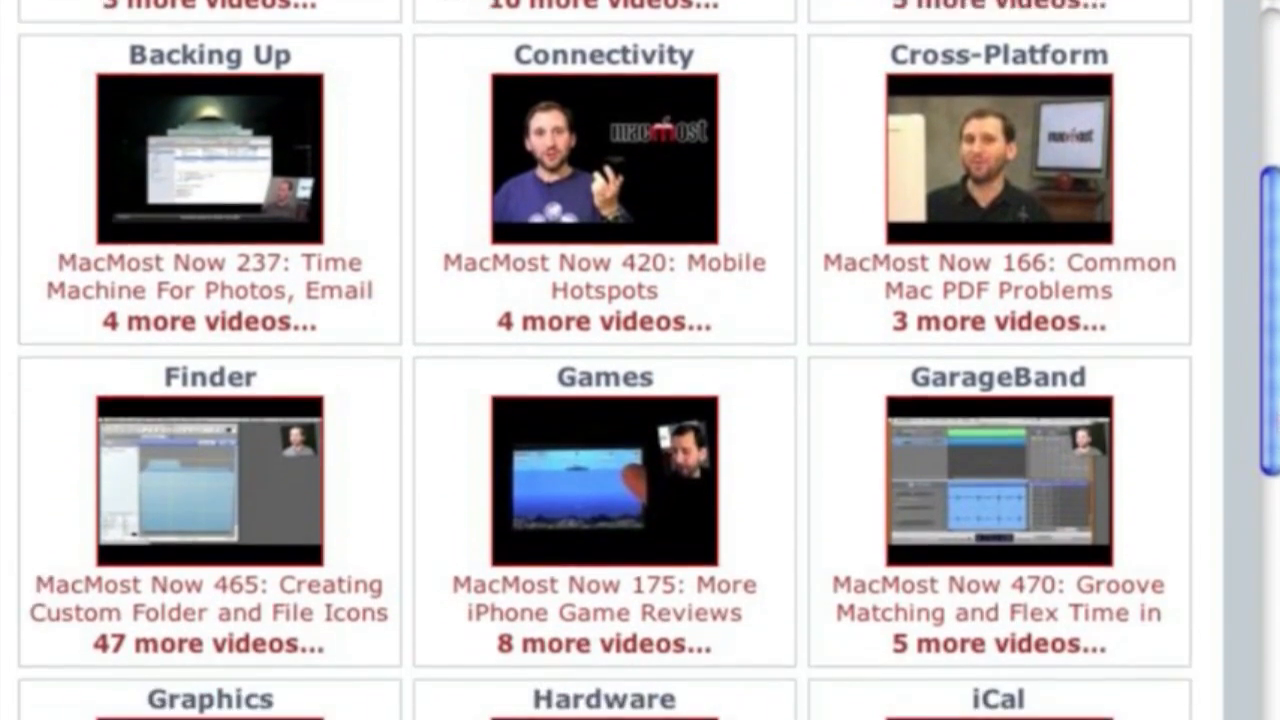
scroll(down, 3)
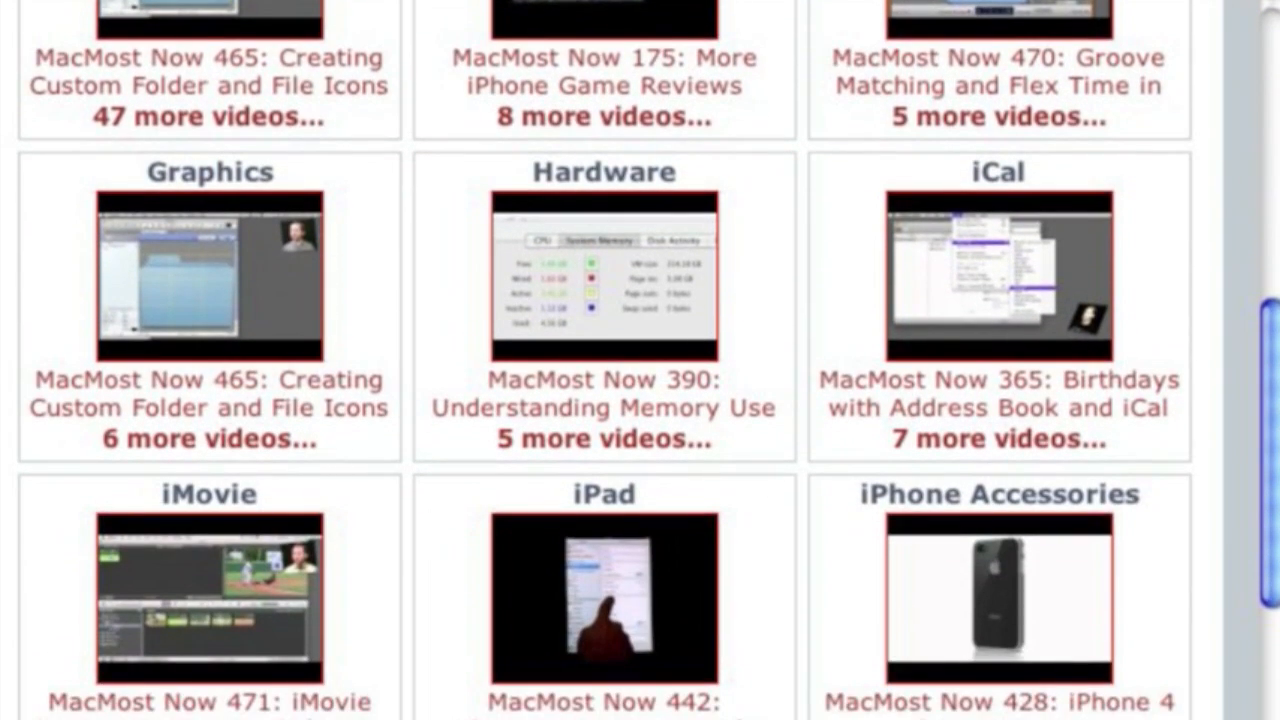